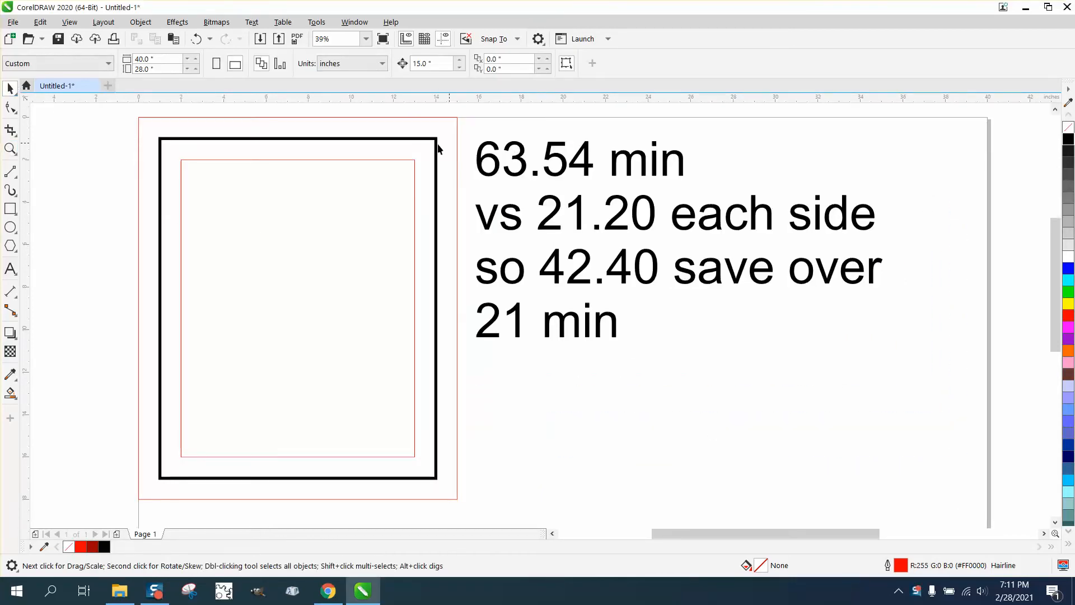
mouse_move(364, 160)
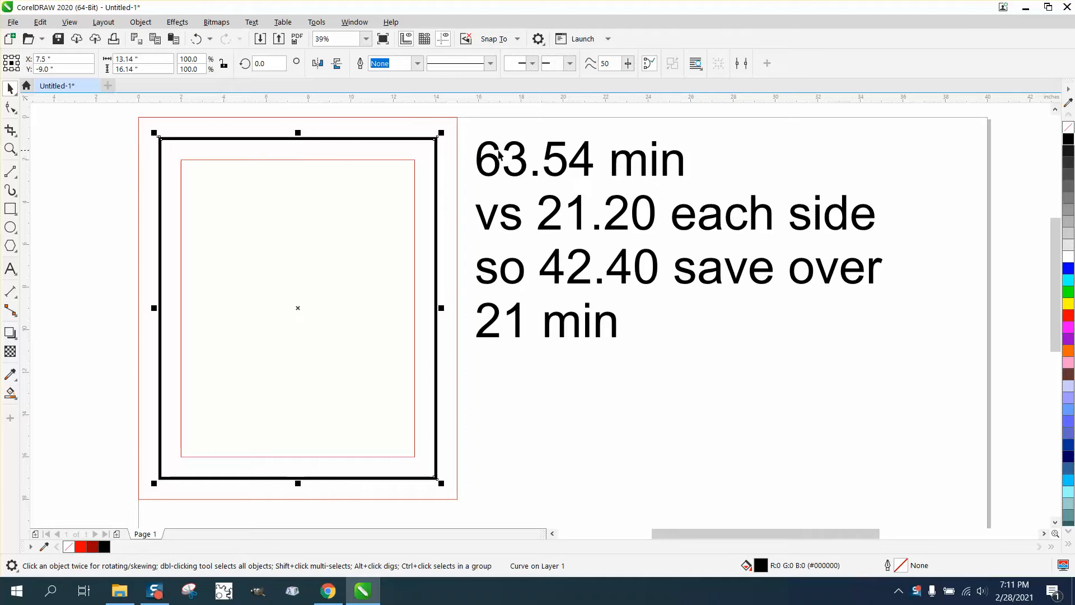
mouse_move(701, 151)
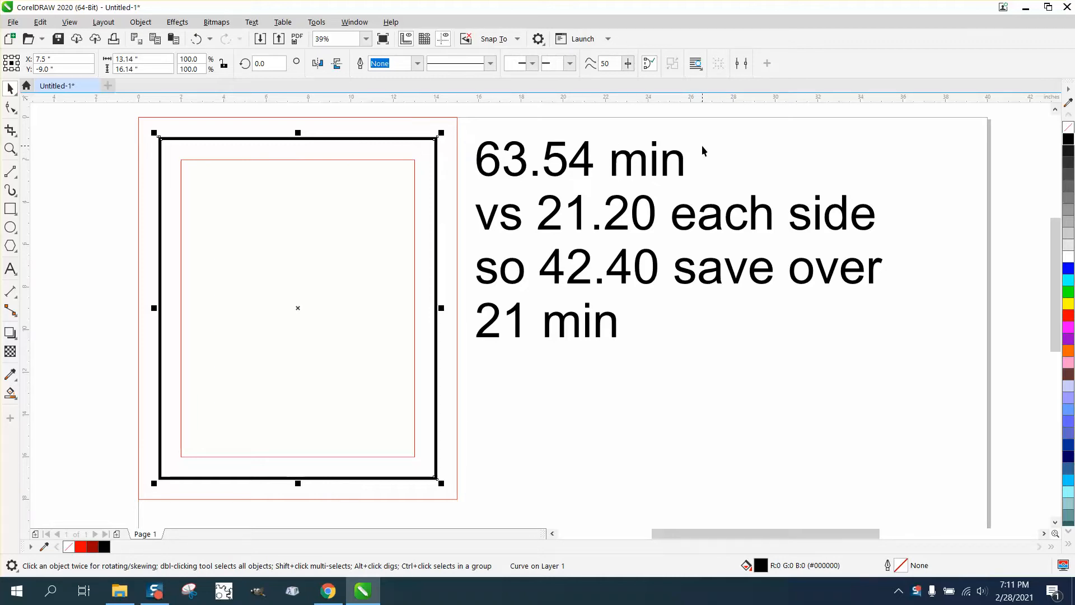
mouse_move(507, 178)
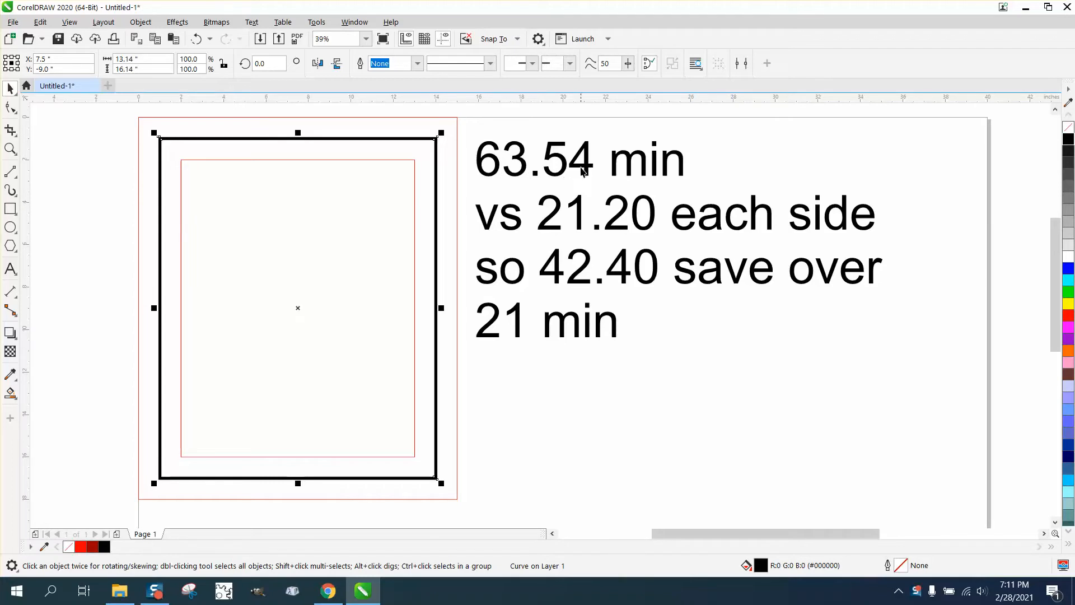
mouse_move(432, 165)
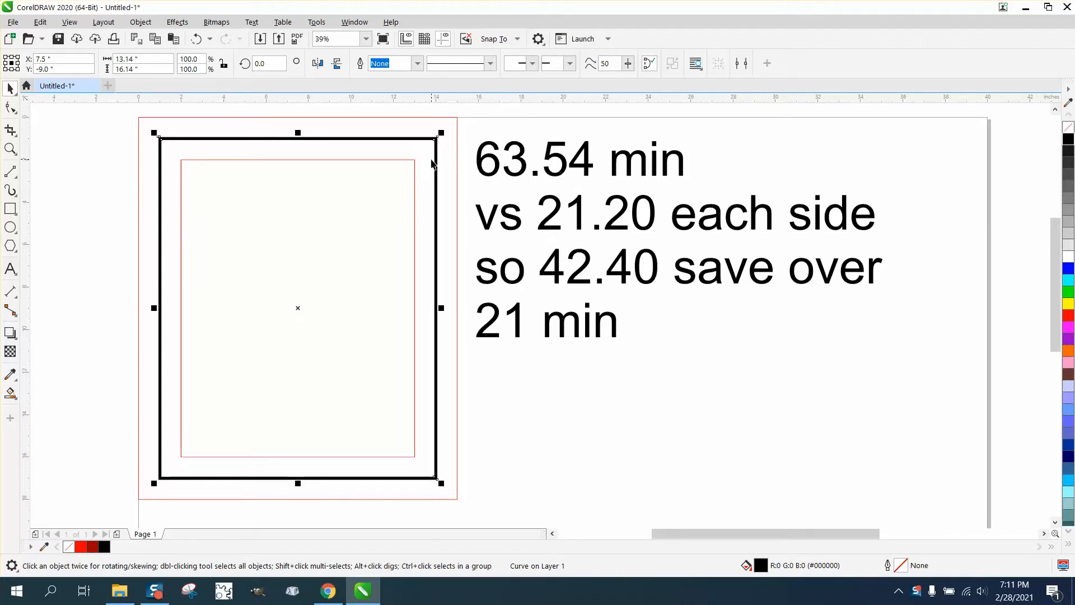
mouse_move(520, 159)
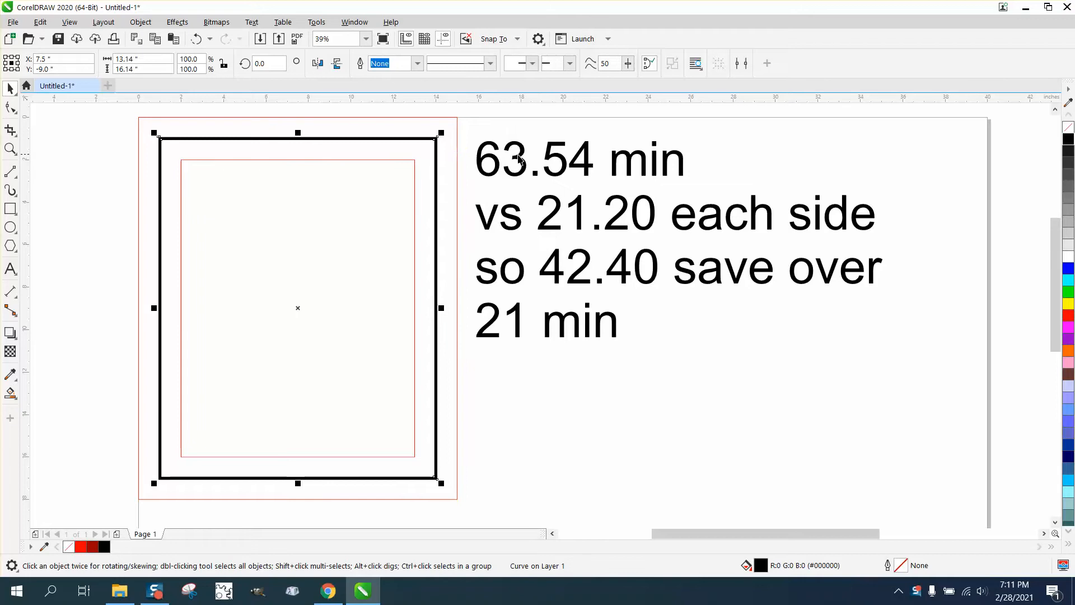
mouse_move(594, 148)
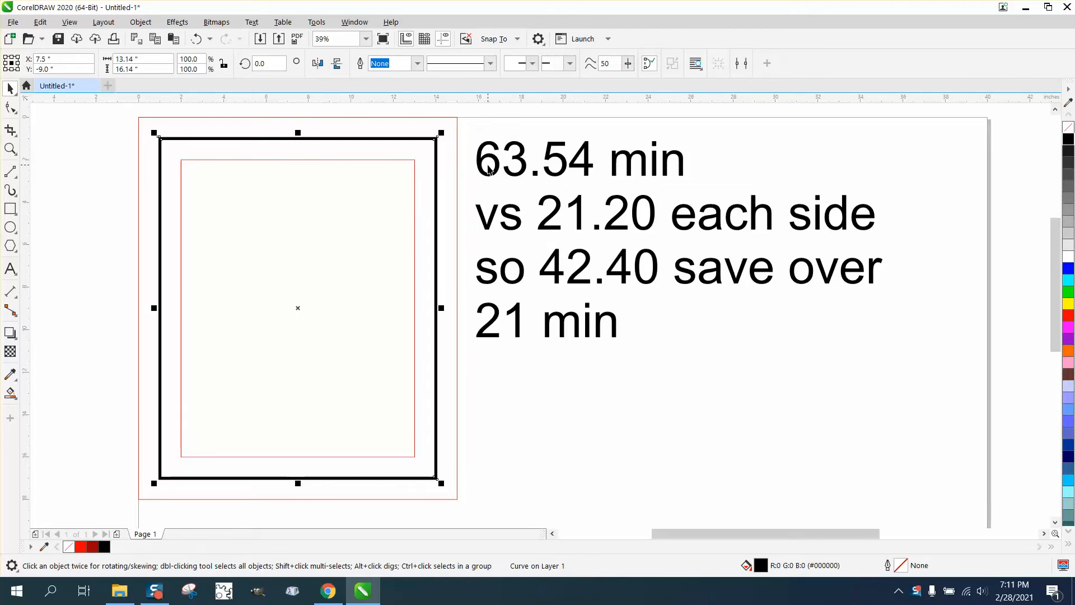
mouse_move(556, 178)
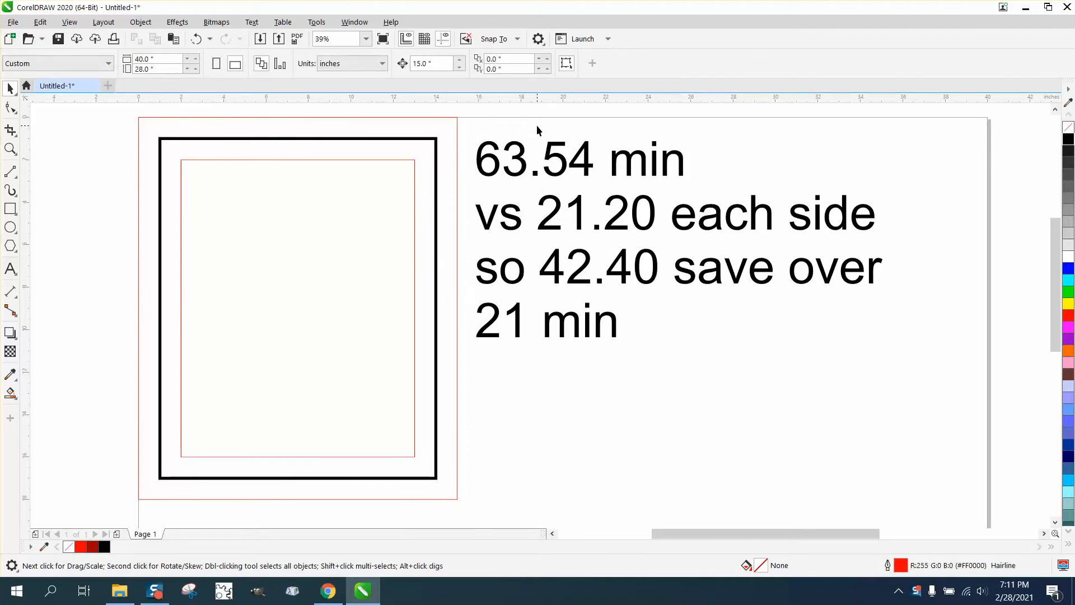
Step: Select the thick black frame and drag its left-and-bottom L-shaped piece clear to show the split
left_click(296, 309)
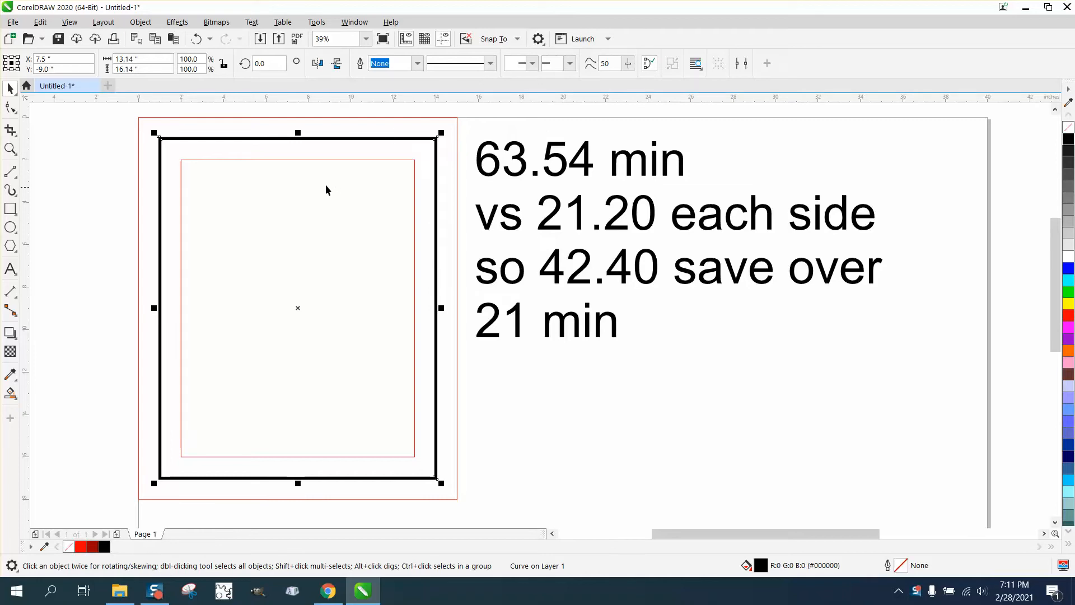
mouse_move(134, 165)
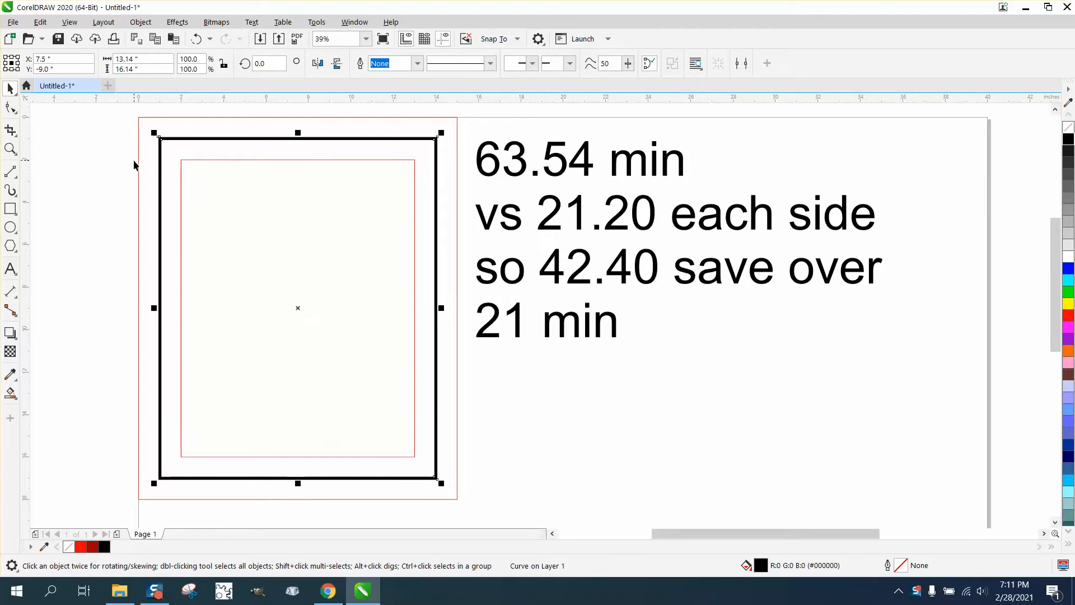
mouse_move(176, 480)
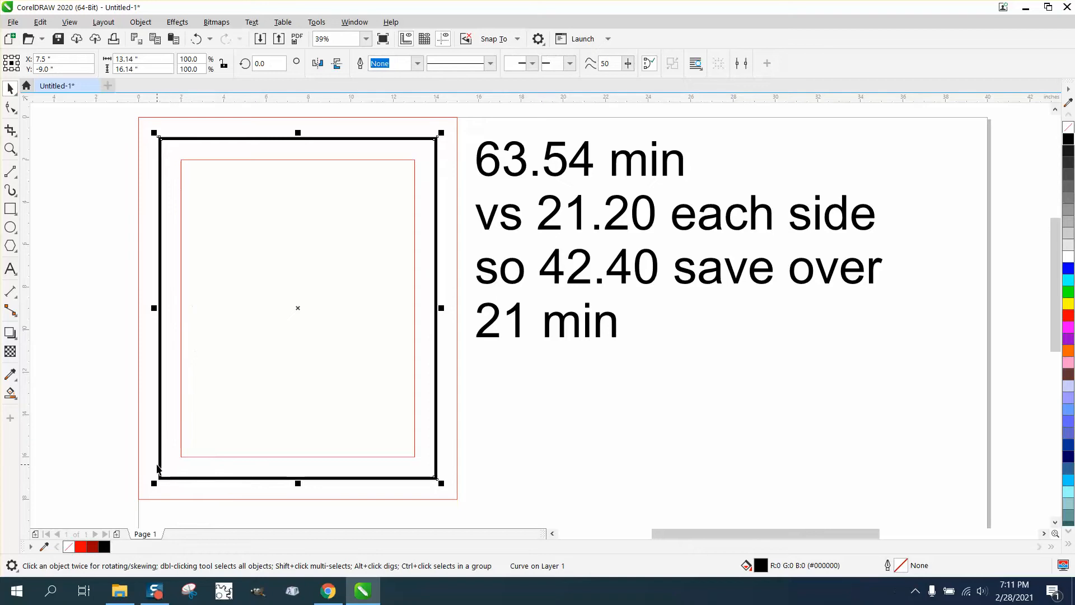
mouse_move(264, 488)
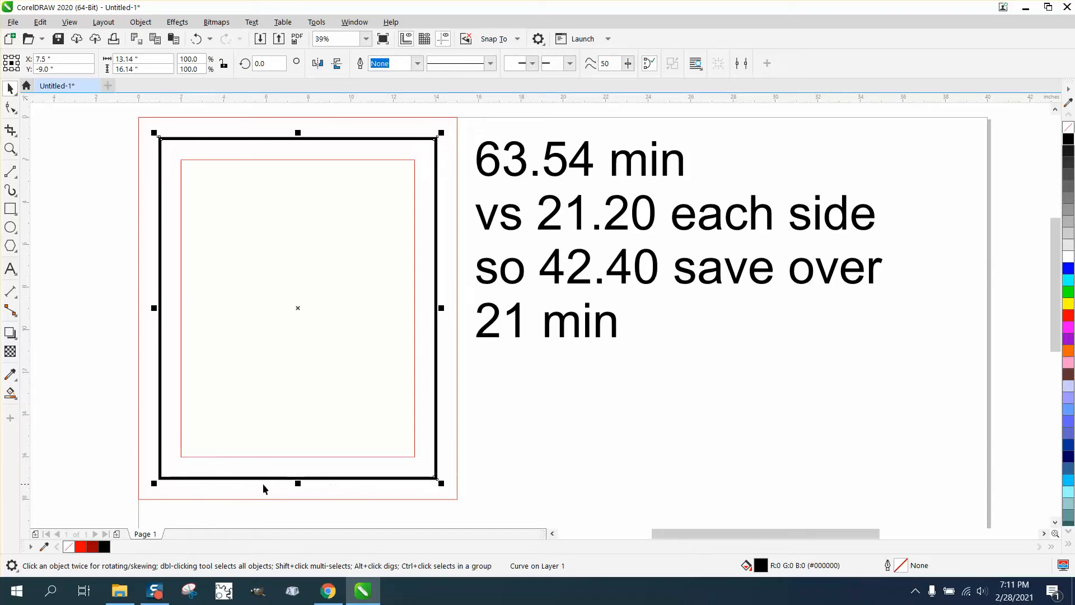
mouse_move(165, 483)
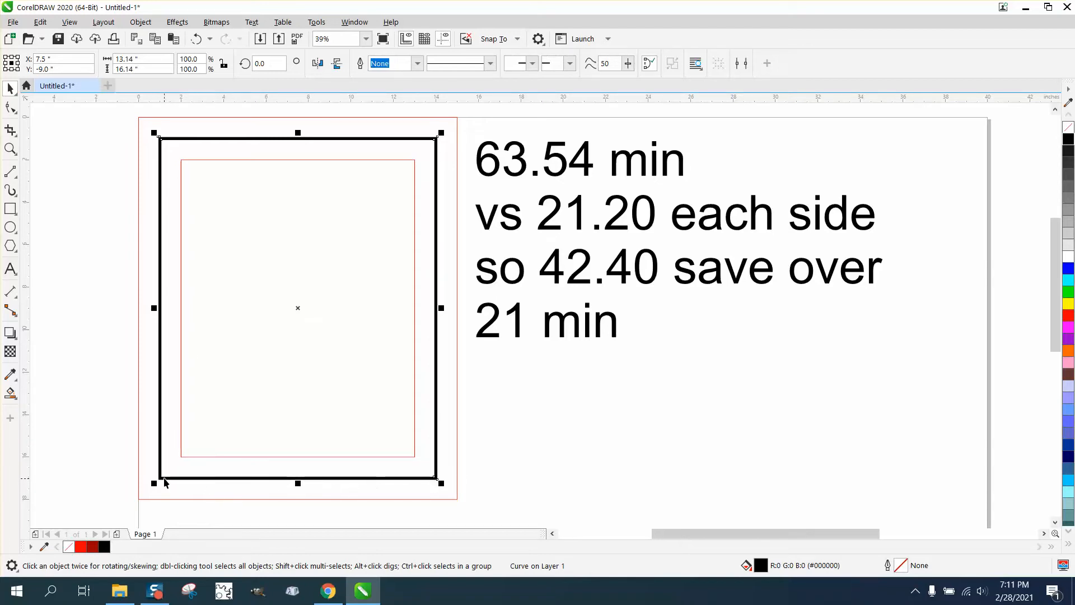
mouse_move(216, 473)
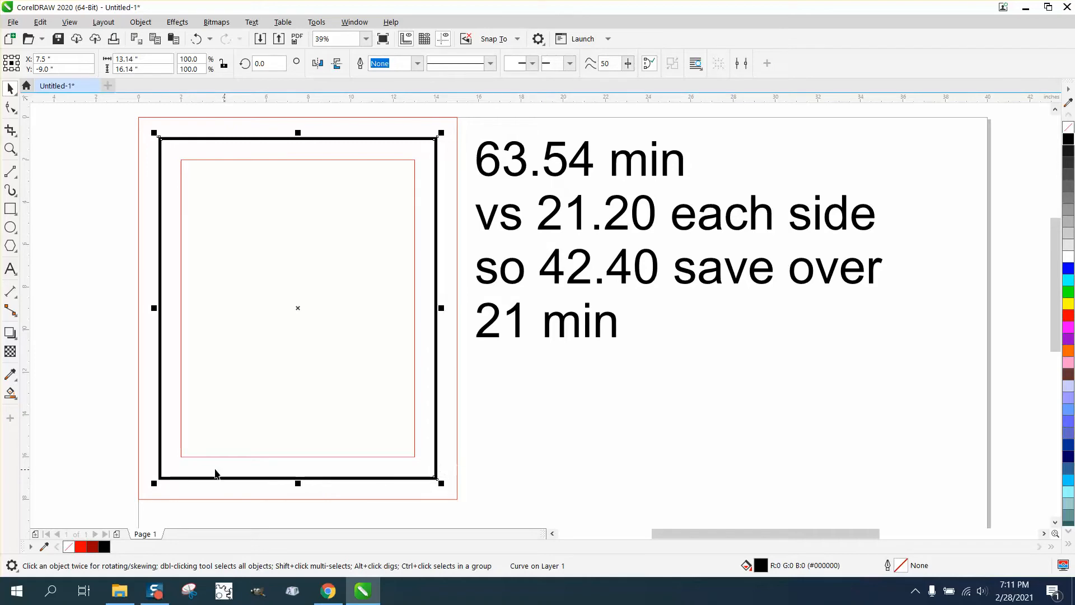
mouse_move(239, 455)
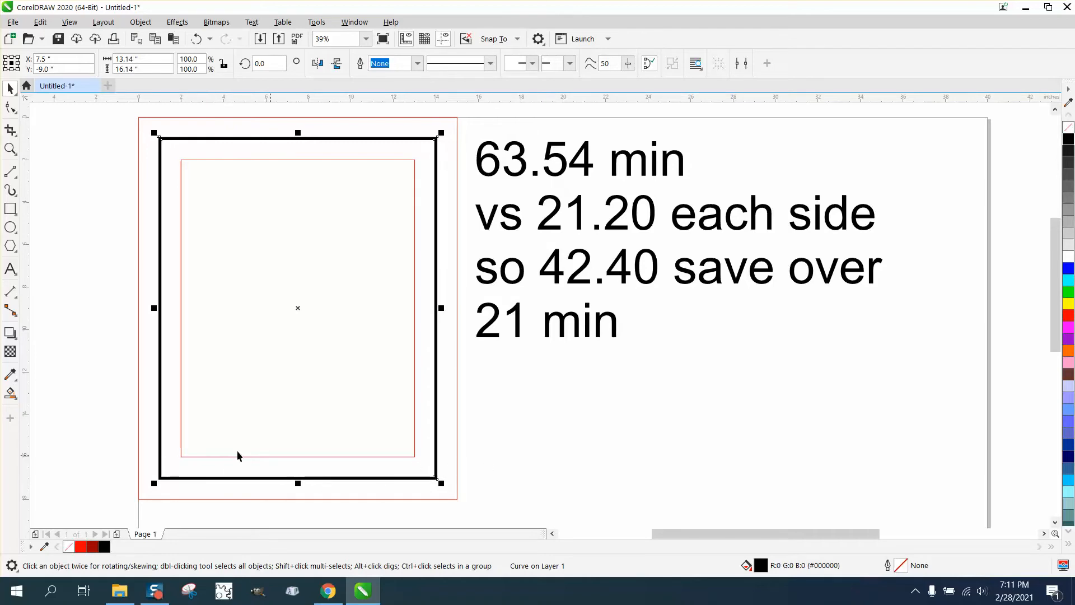
scroll("down", 3)
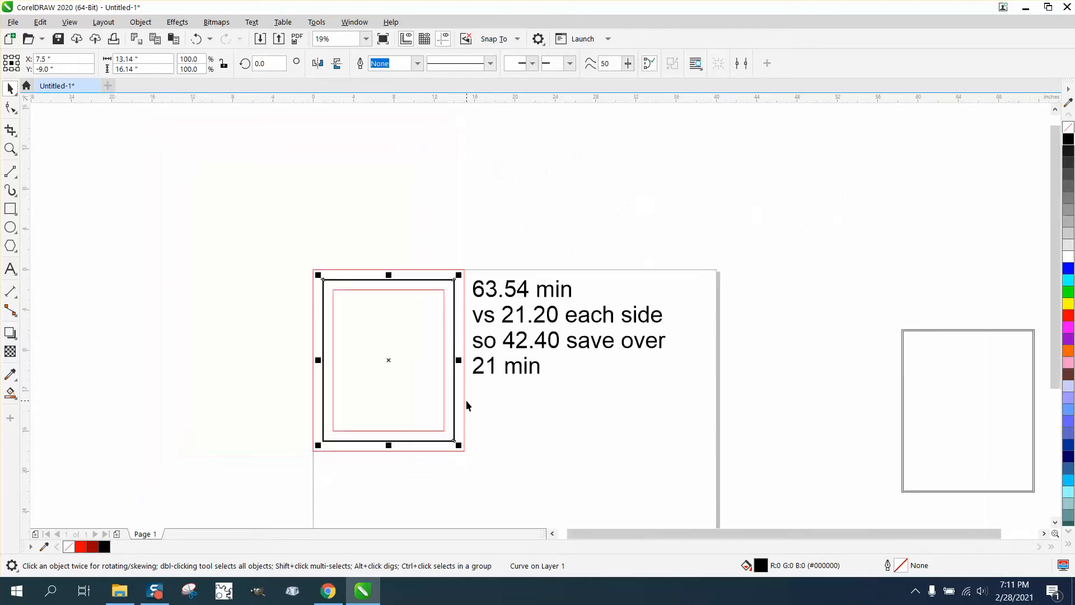
left_click(325, 244)
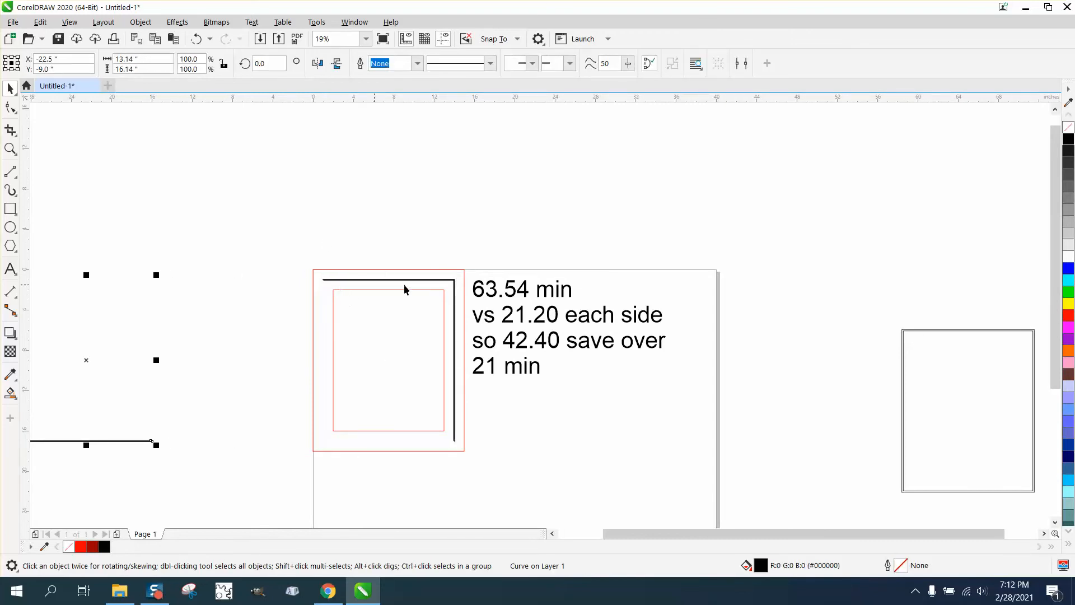
mouse_move(425, 264)
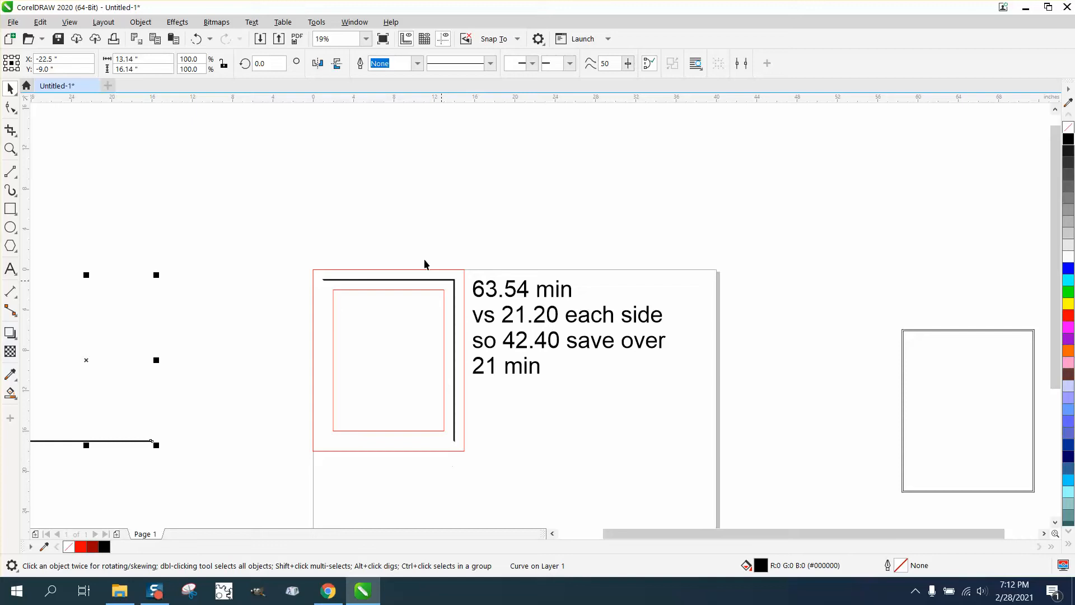
mouse_move(267, 258)
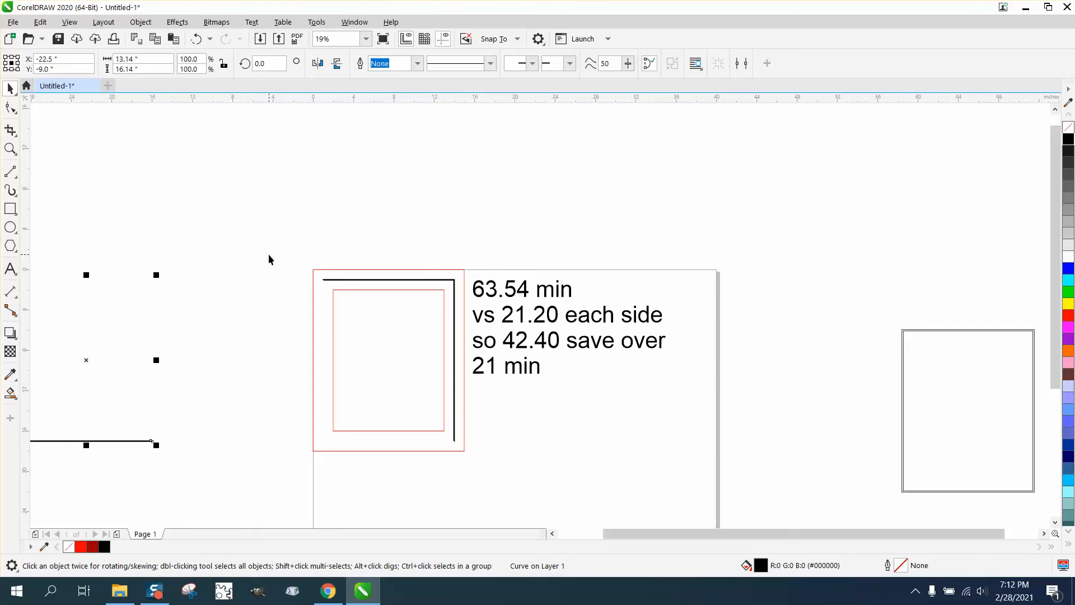
mouse_move(278, 259)
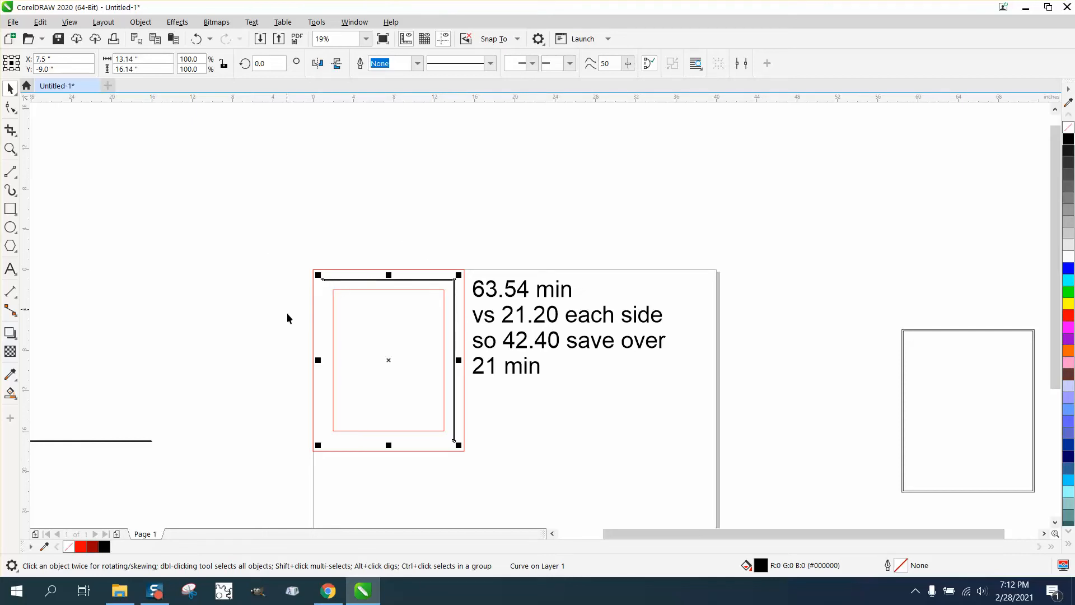
mouse_move(279, 294)
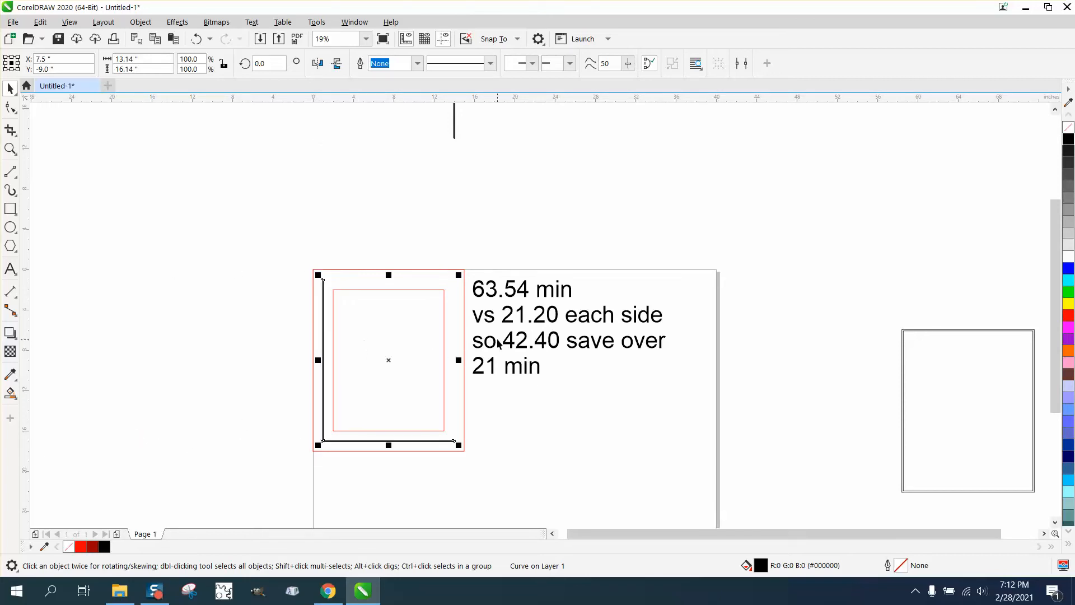
mouse_move(422, 441)
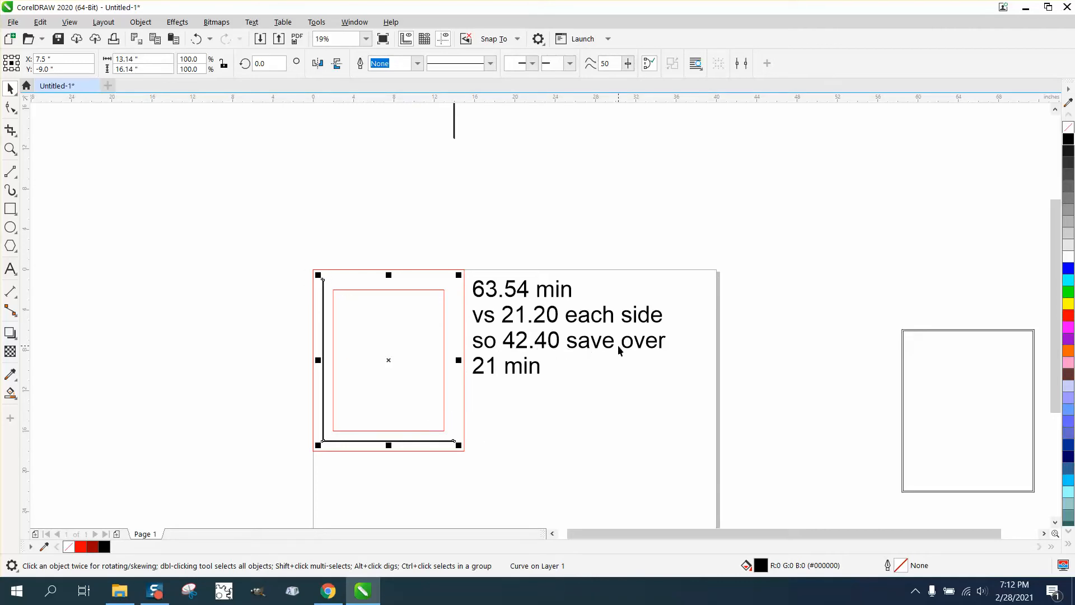
mouse_move(458, 314)
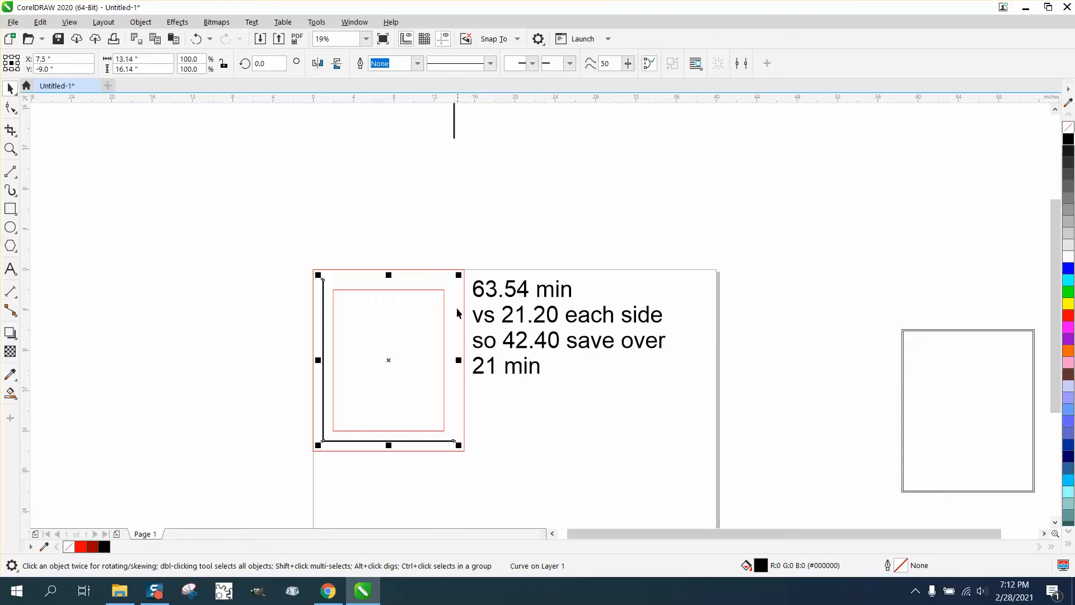
mouse_move(511, 386)
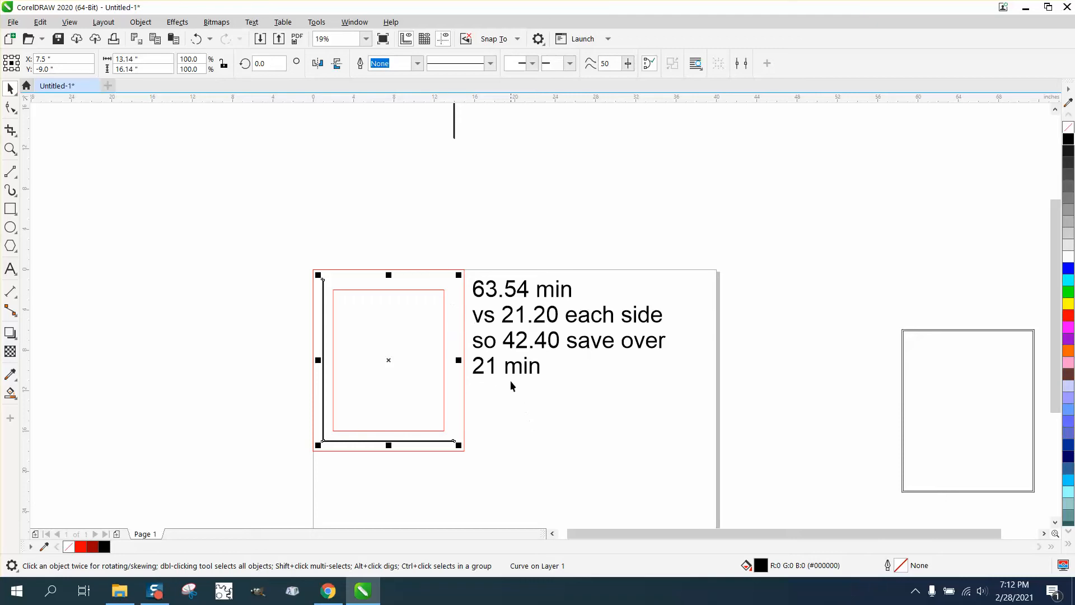
mouse_move(499, 375)
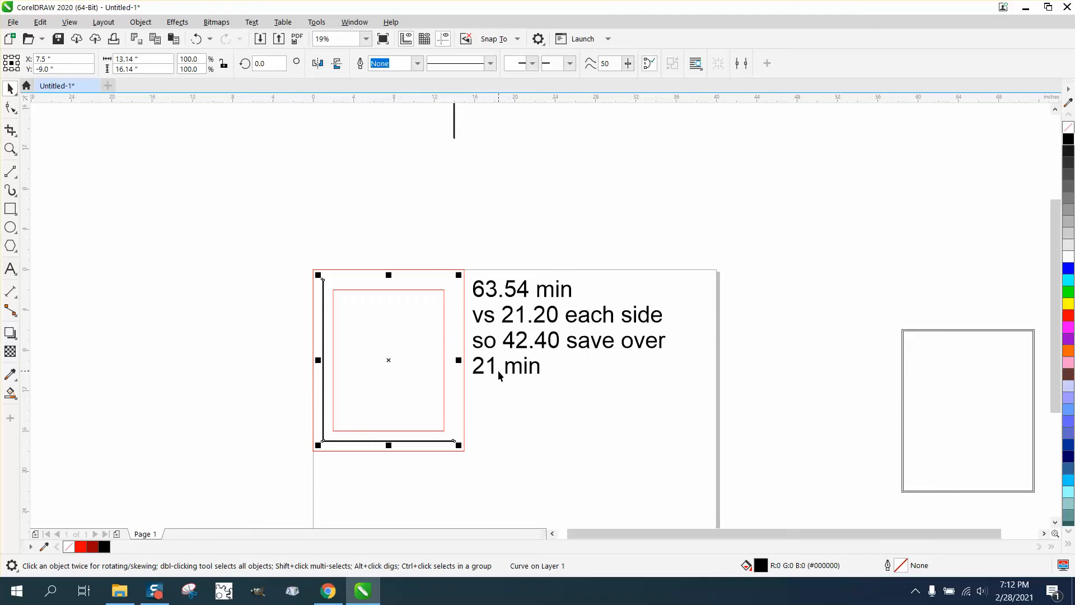
Step: Zoom in around the frame, remove the black frame and text note, leaving the two nested red rectangles
left_click(456, 142)
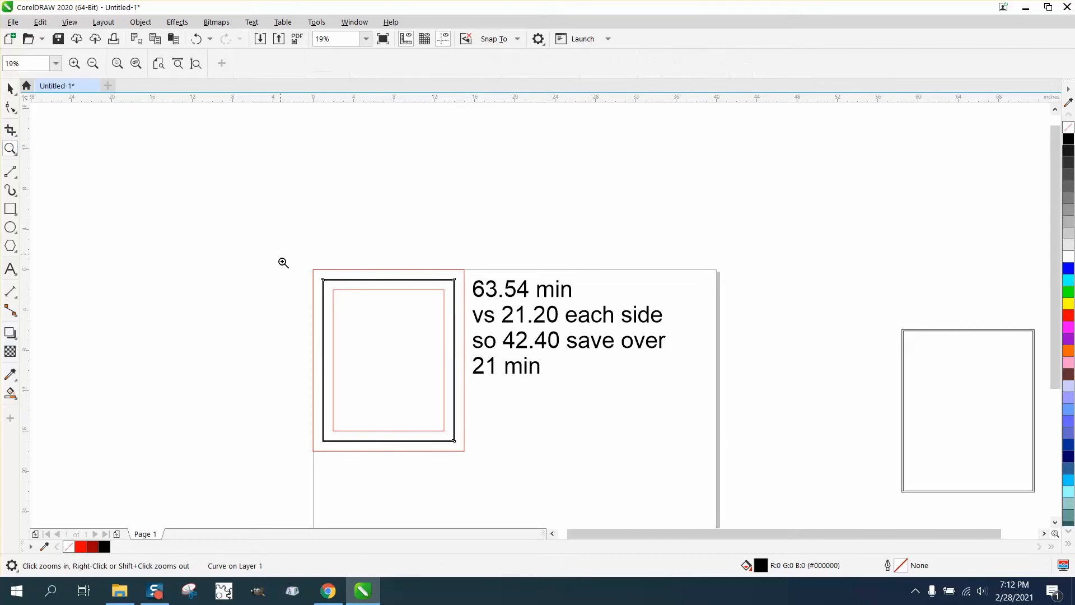
left_click(284, 262)
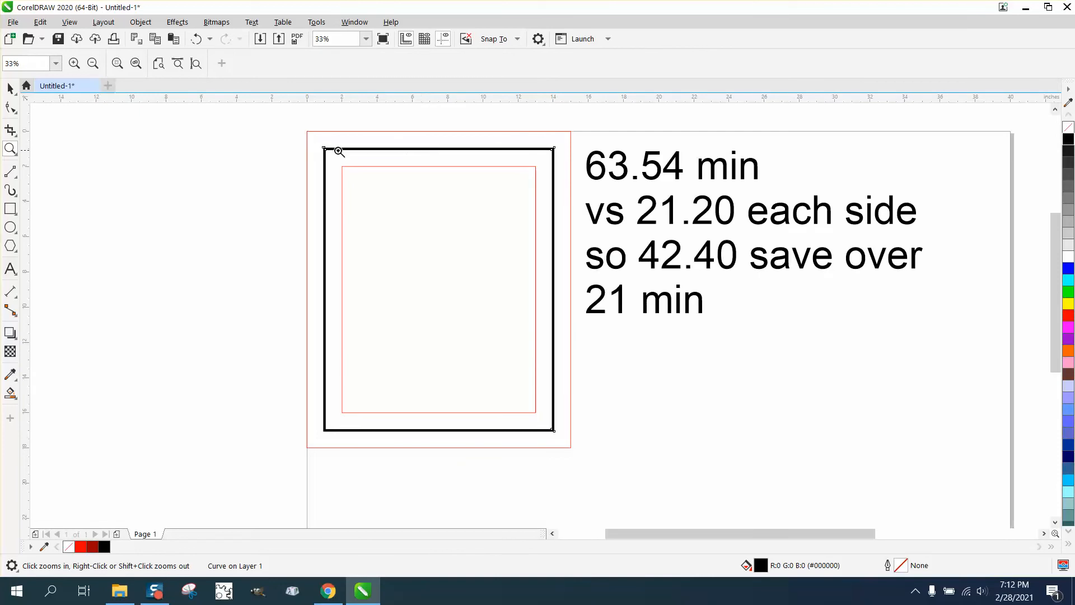
mouse_move(334, 151)
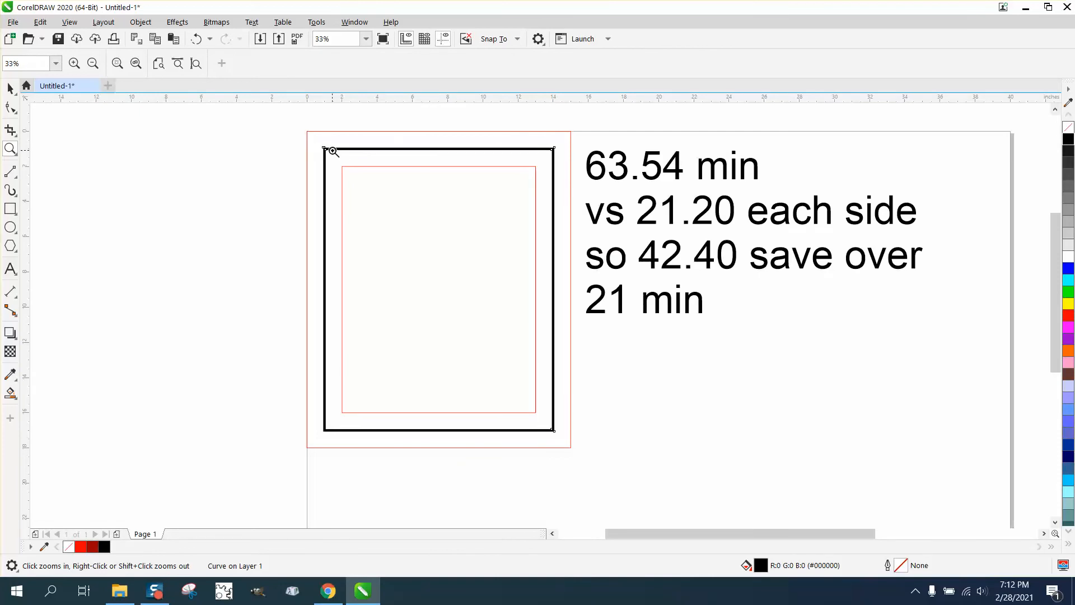
mouse_move(20, 245)
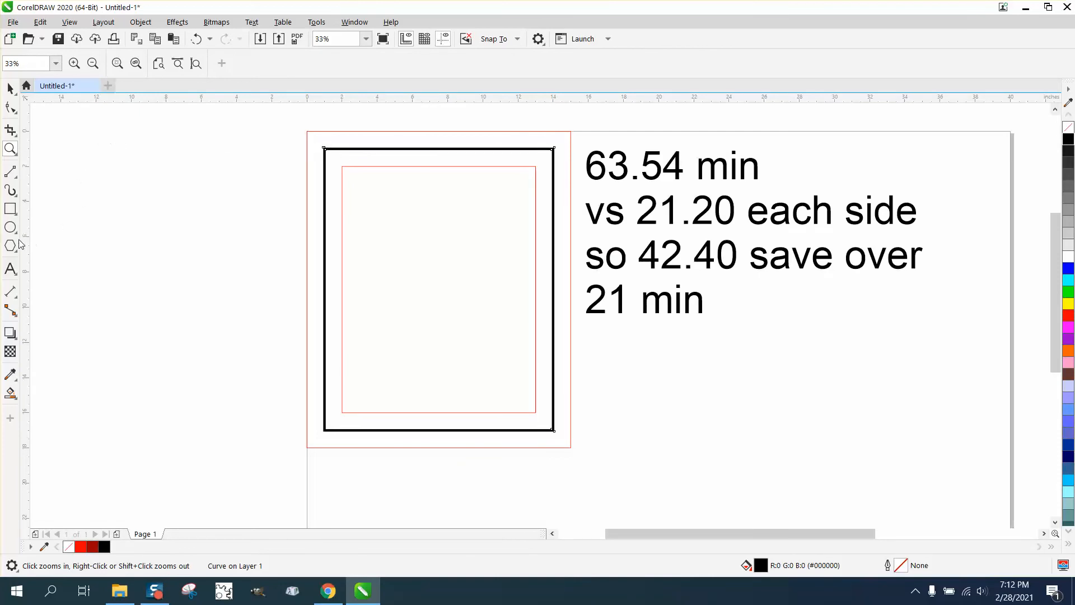
left_click(10, 269)
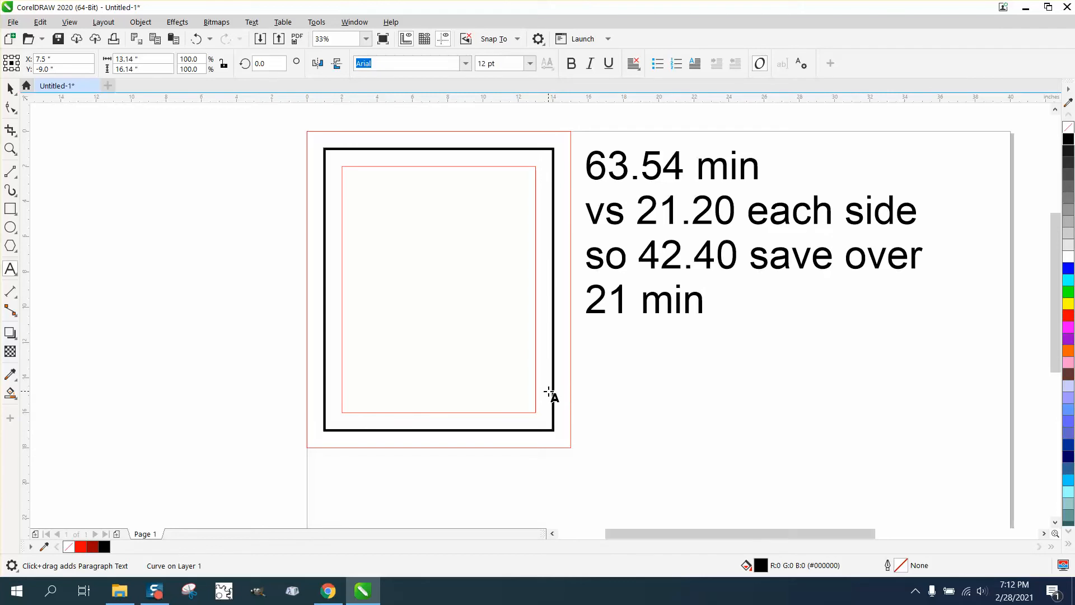
mouse_move(531, 149)
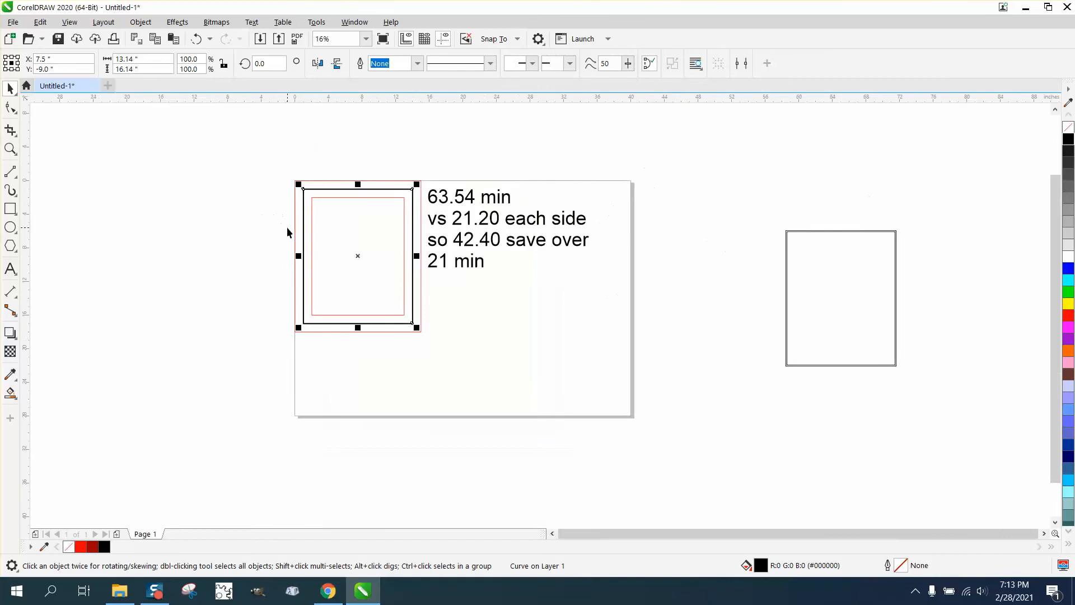
mouse_move(413, 187)
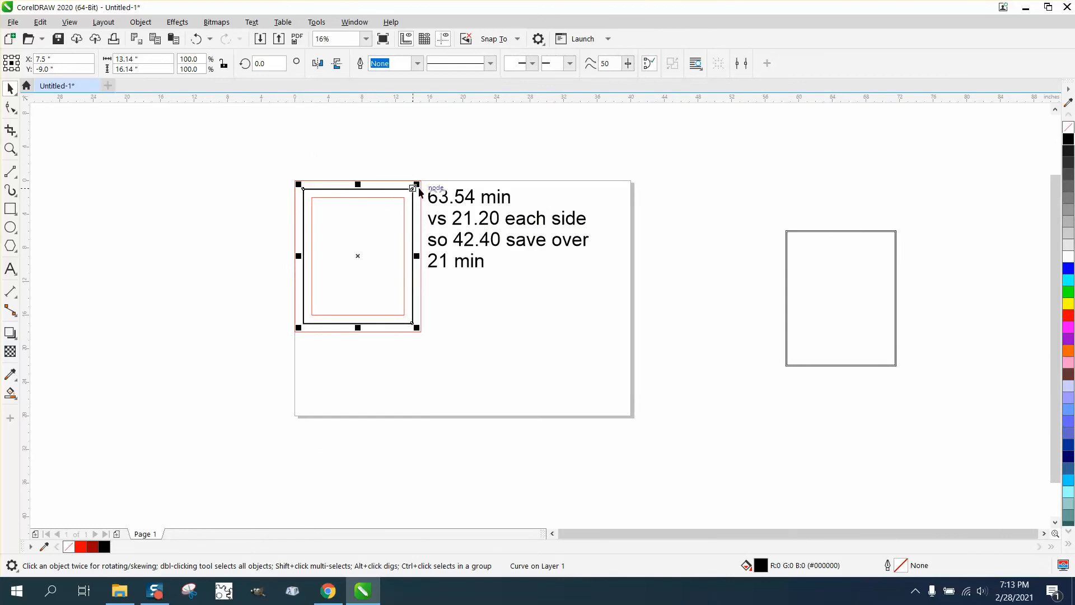
left_click_drag(412, 187, 433, 168)
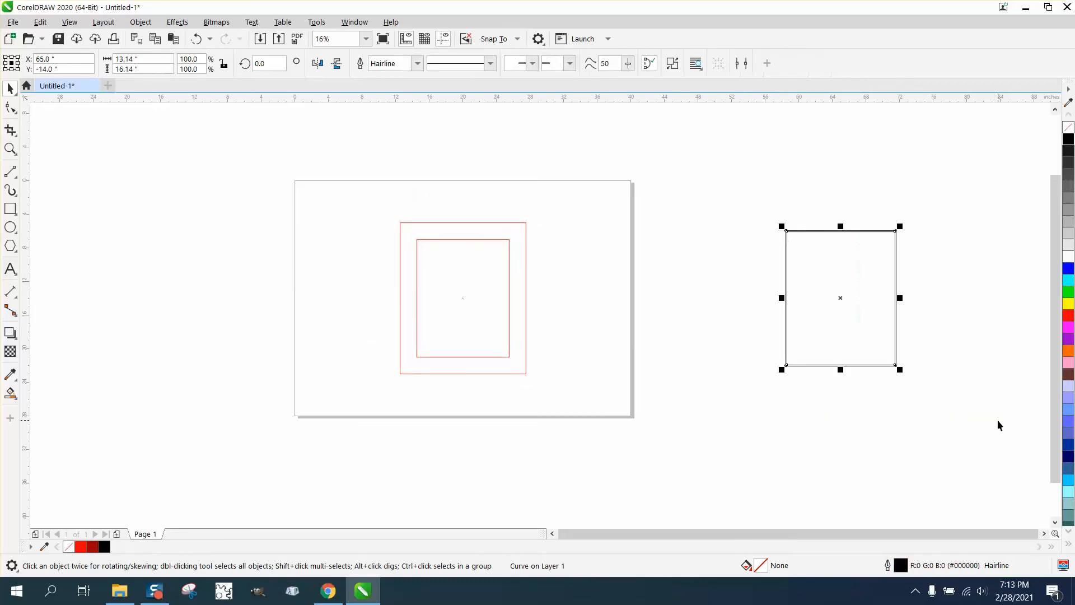
Step: Move the grey rectangle between the red rectangles and zoom to the top-left corner for removal via Object
left_click_drag(840, 296, 462, 296)
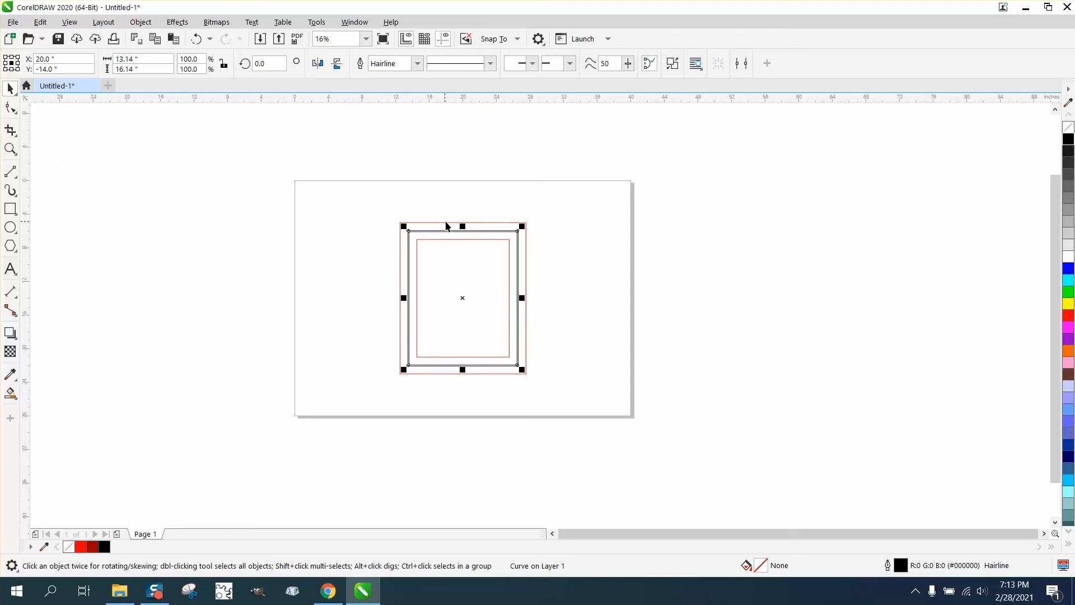
left_click(11, 148)
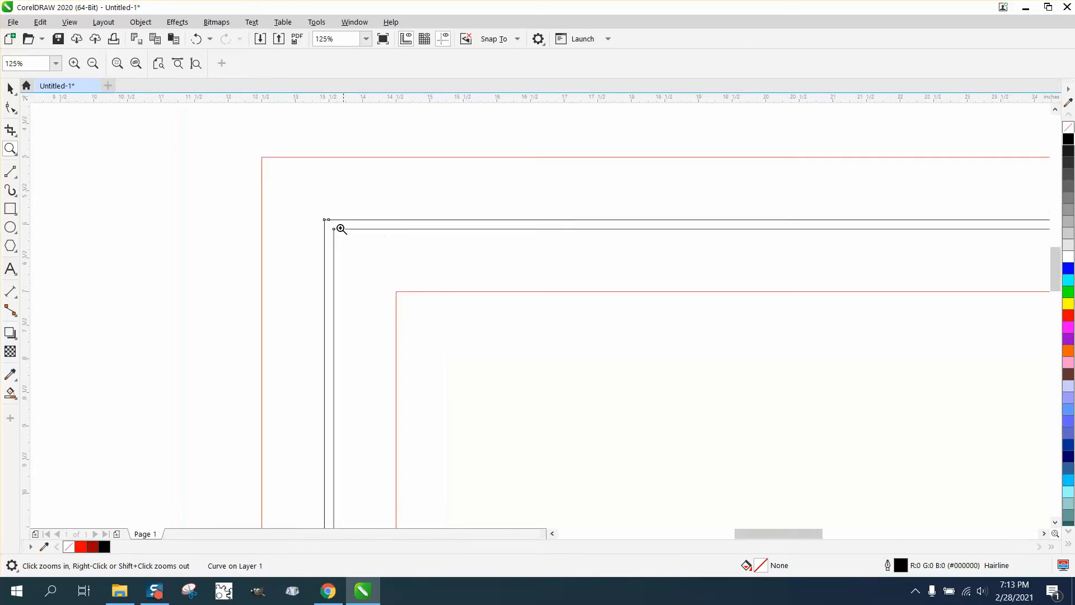
left_click(140, 21)
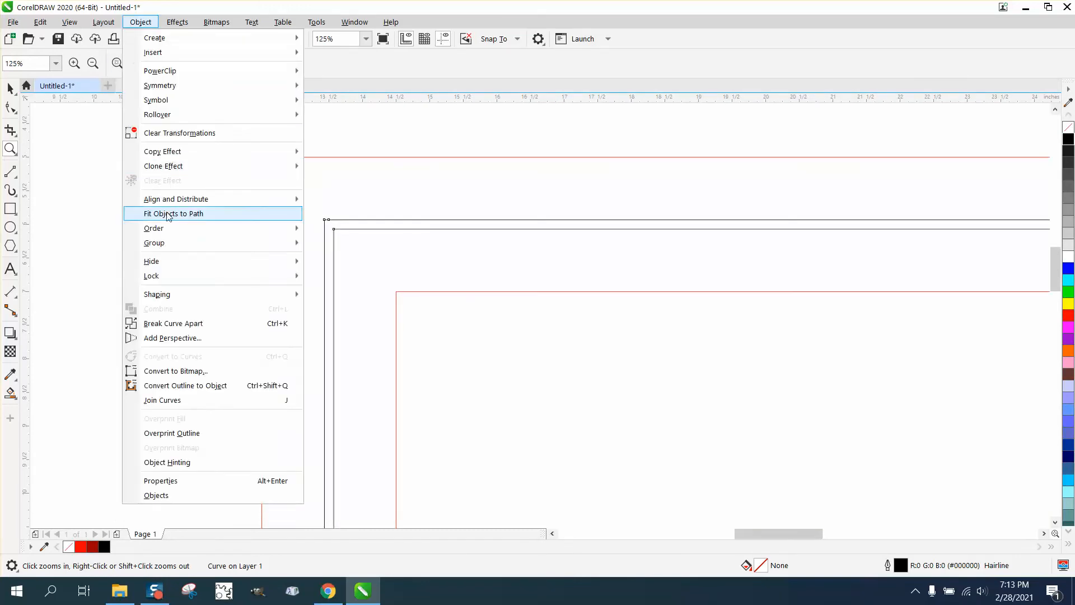
mouse_move(185, 384)
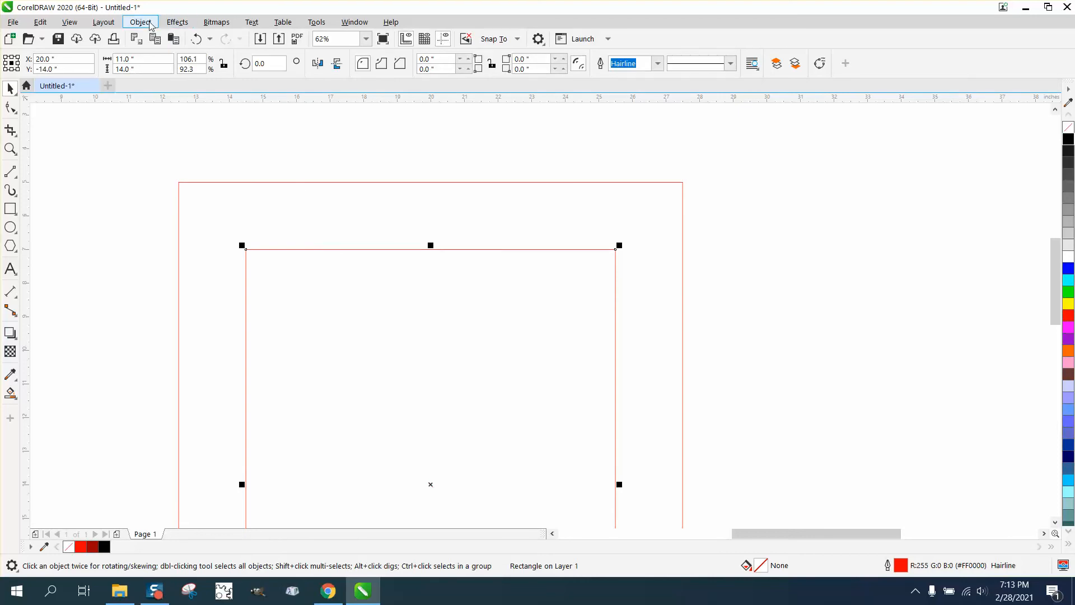
Step: Apply an Effects Contour with 1 step outside the inner red rectangle, giving a black midline
left_click(176, 22)
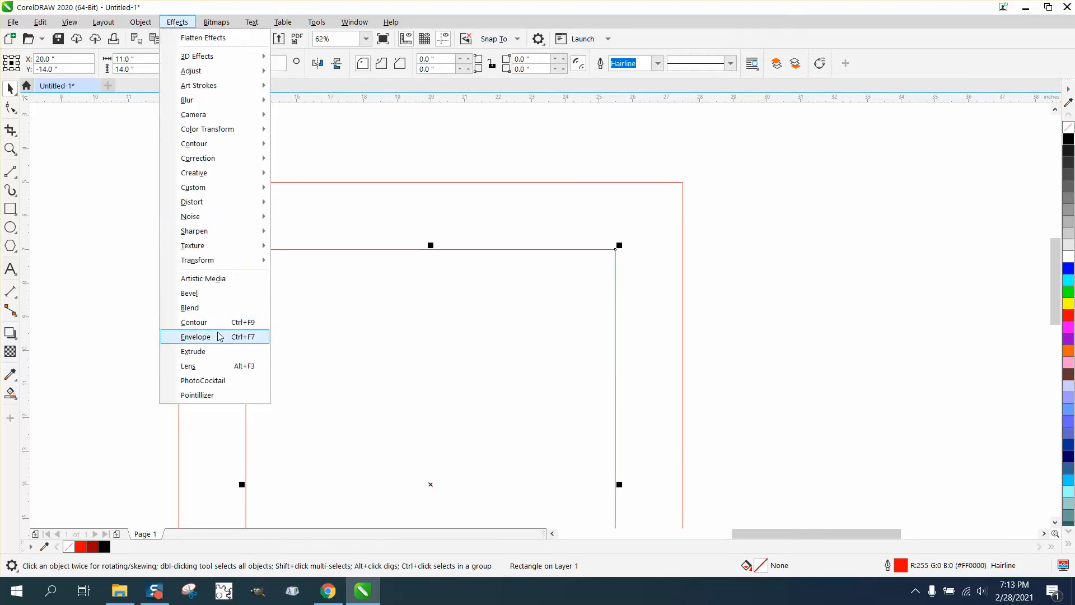
left_click(194, 321)
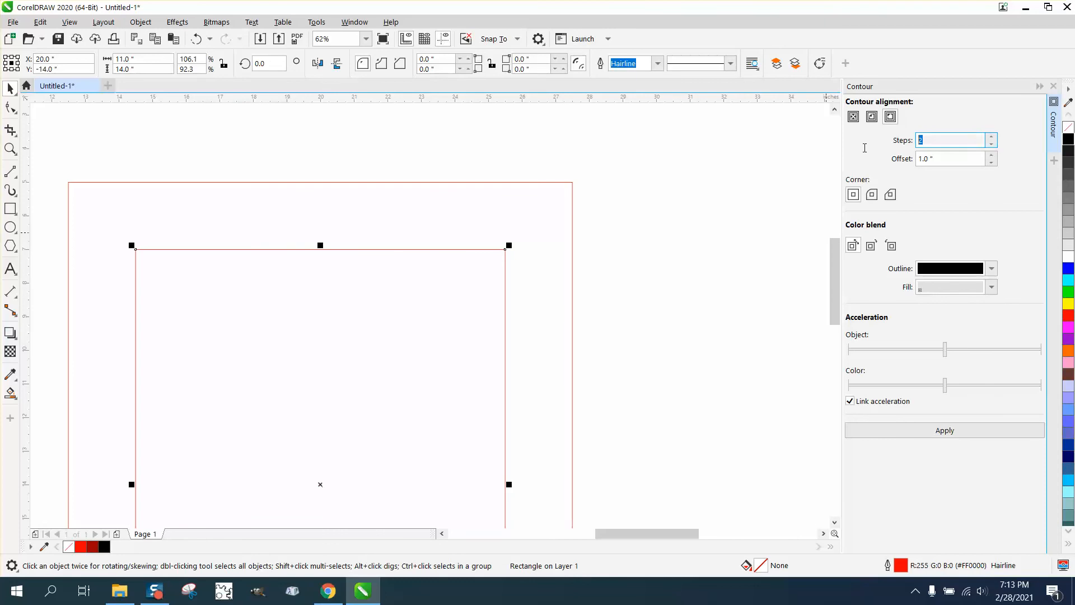
type("1")
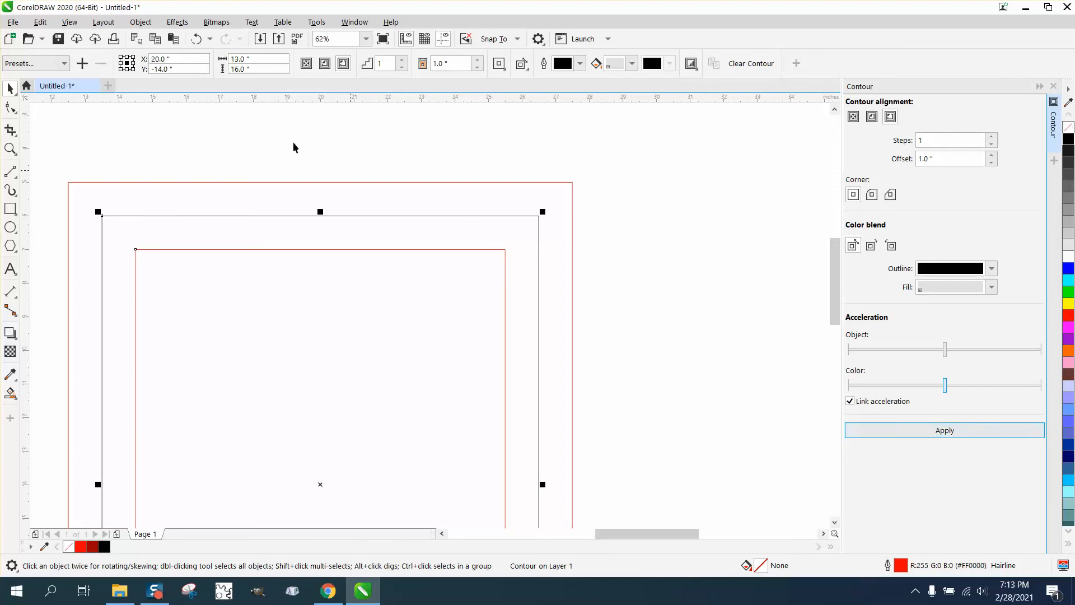
left_click(140, 22)
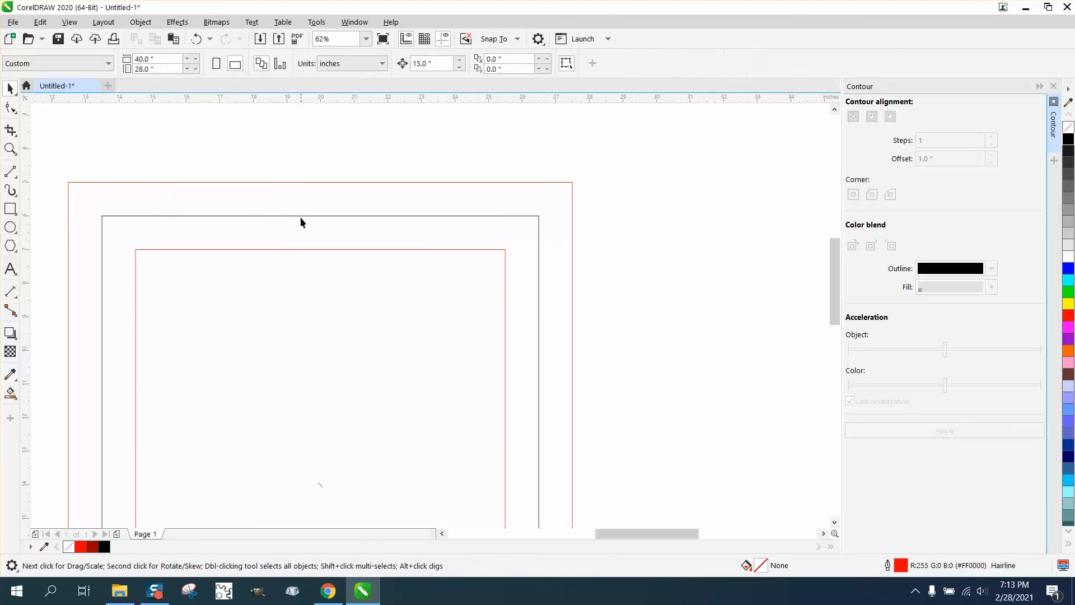
Step: Thicken the black contour to 8 pt and convert its outline to a double-edged curve object
left_click(319, 220)
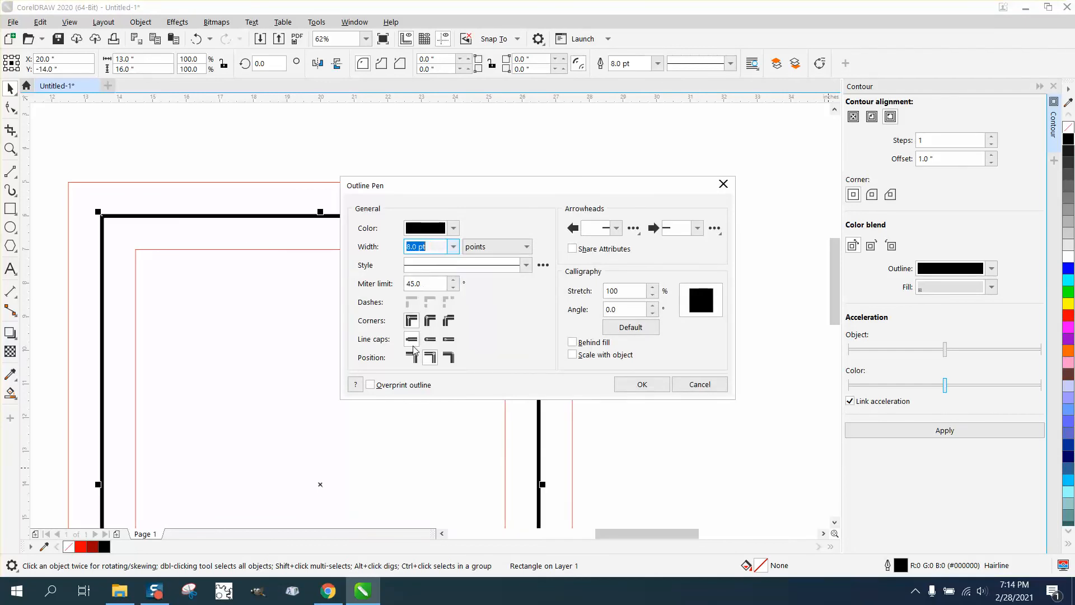
left_click(641, 384)
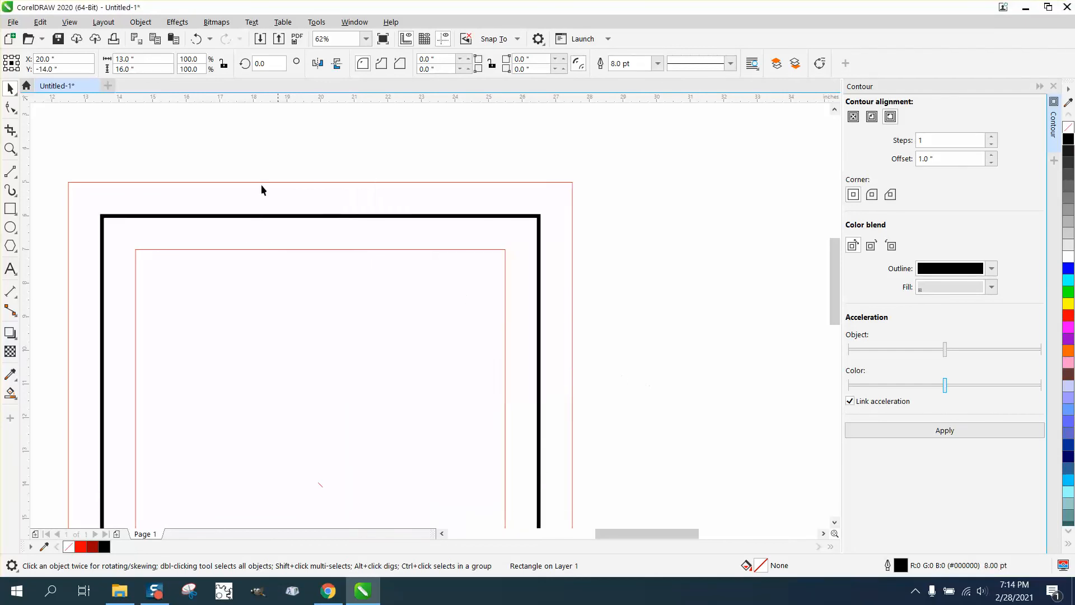
left_click(140, 23)
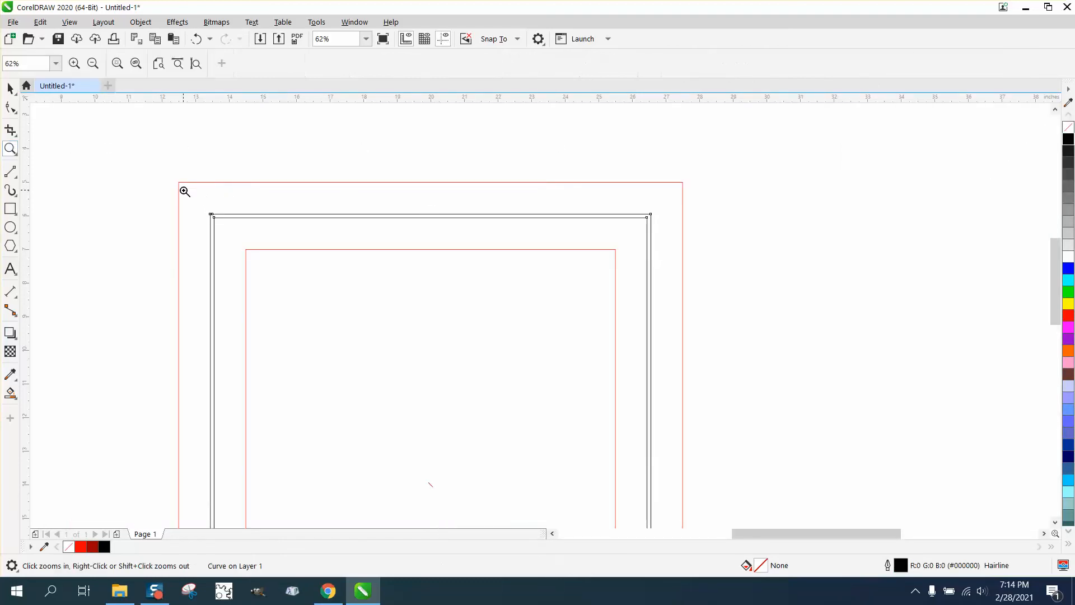
left_click(184, 191)
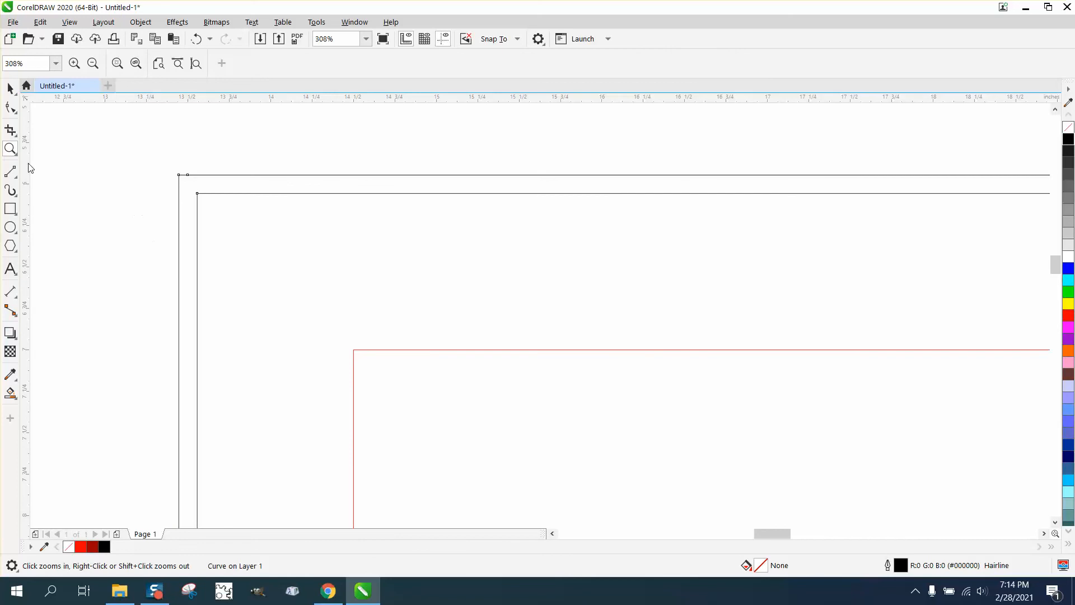
left_click(10, 172)
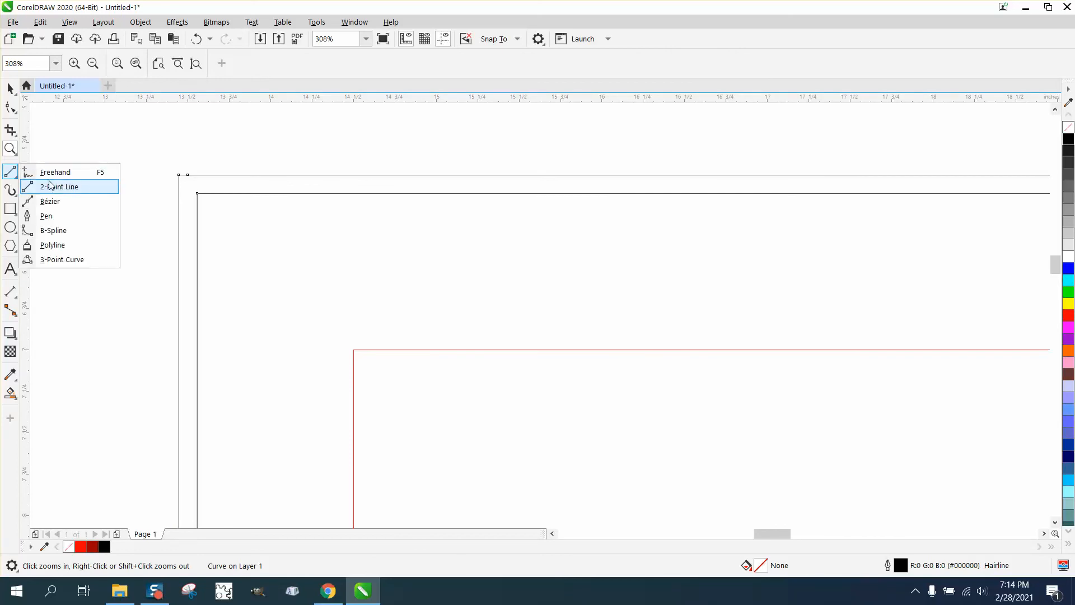
left_click(59, 187)
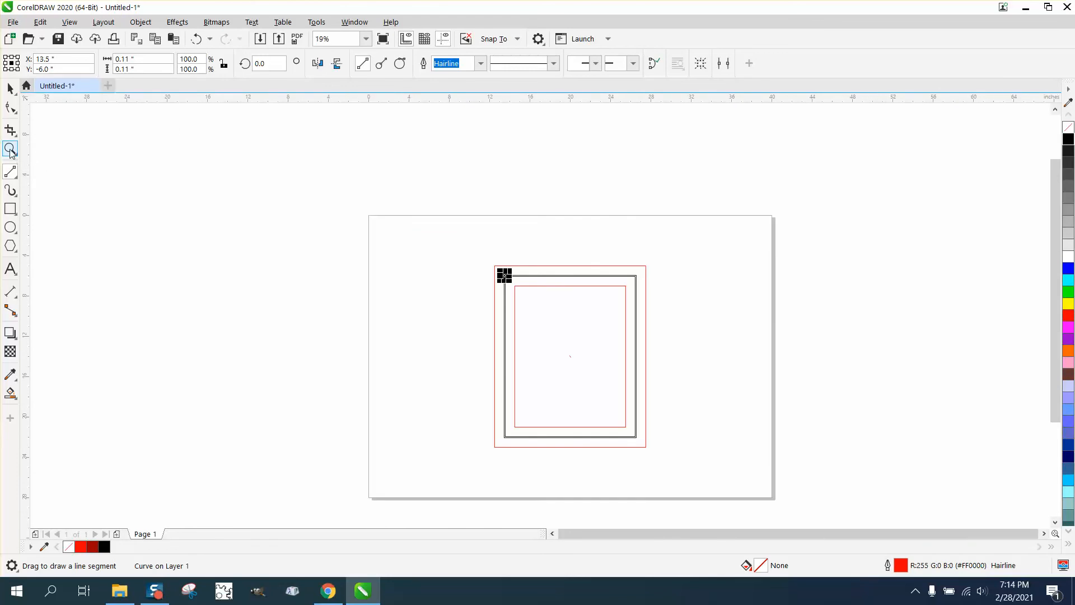
left_click(11, 149)
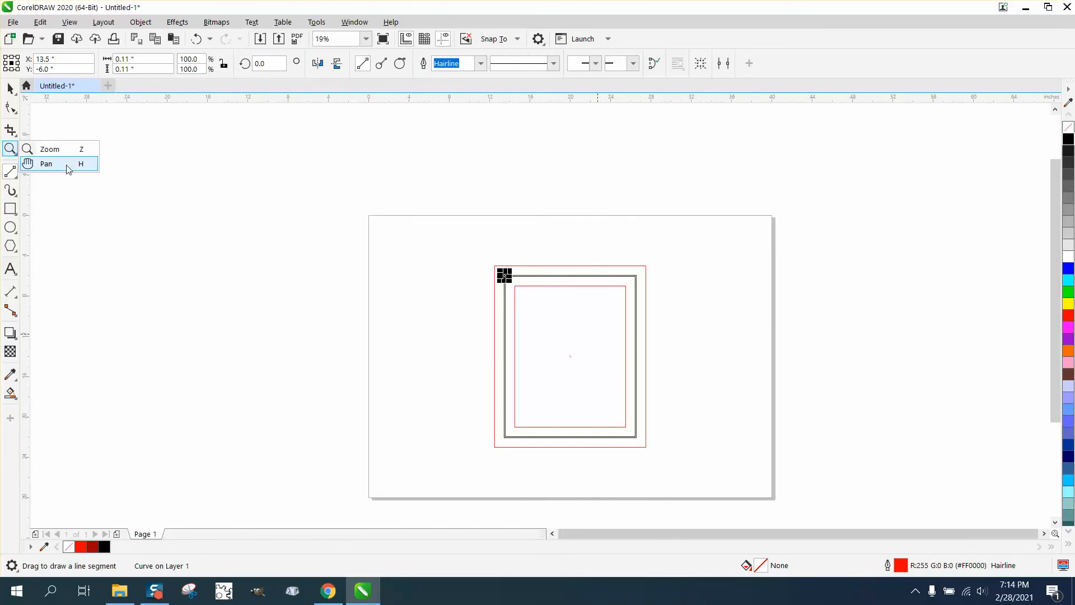
left_click(49, 149)
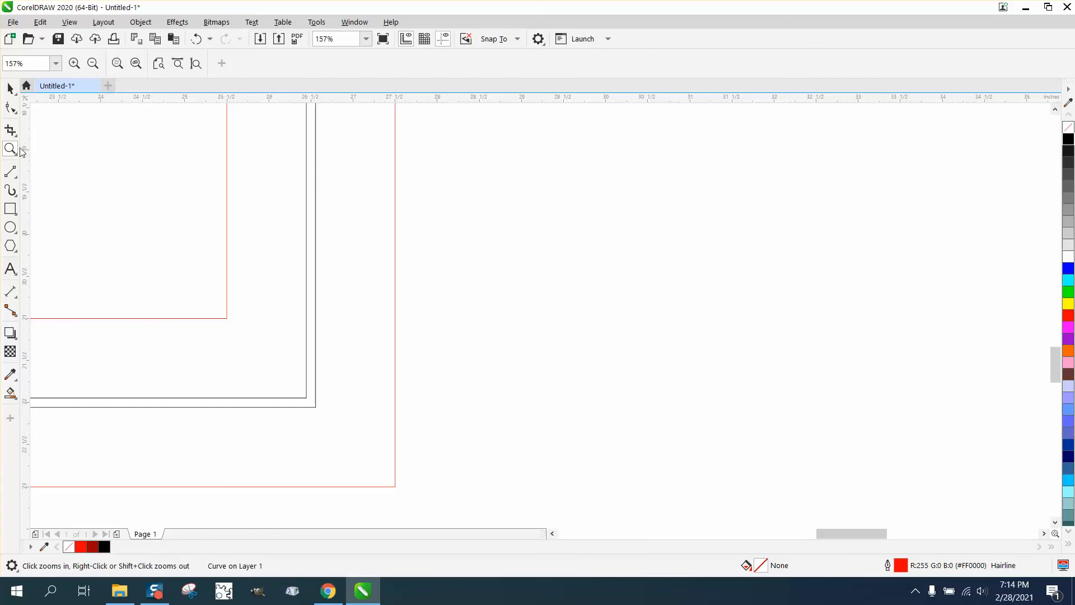
left_click(10, 172)
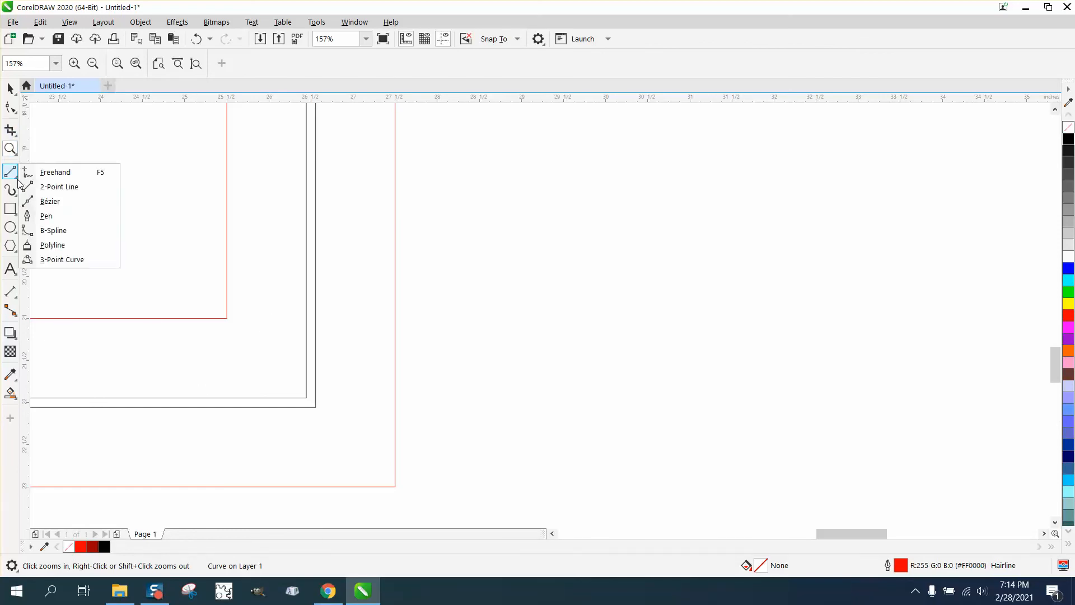
left_click(55, 171)
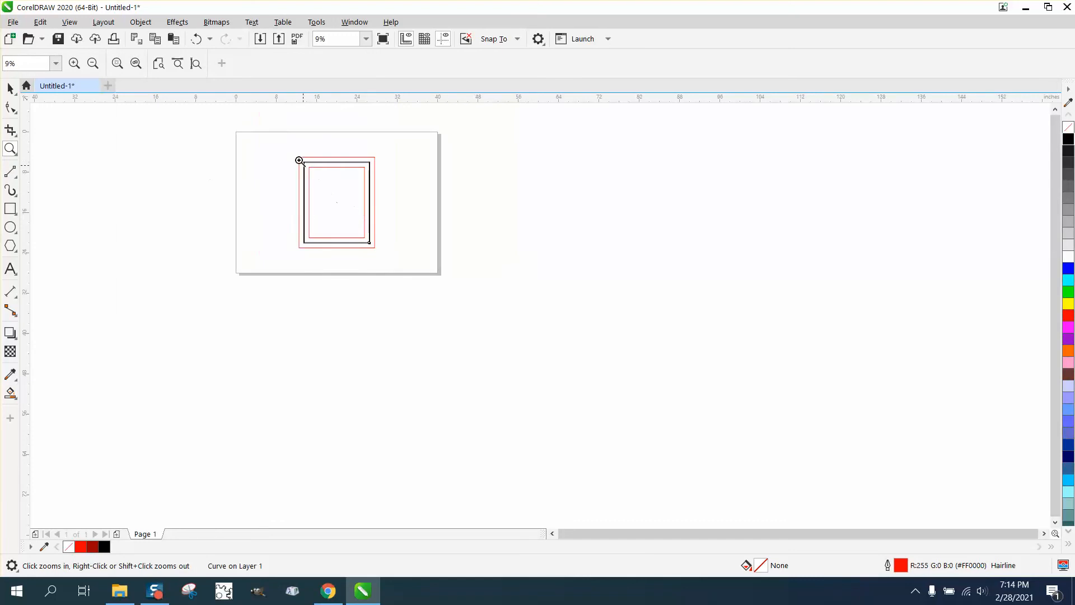
Step: Smart-fill the gap between the frame's double lines solid black at the top-left corner
left_click(299, 159)
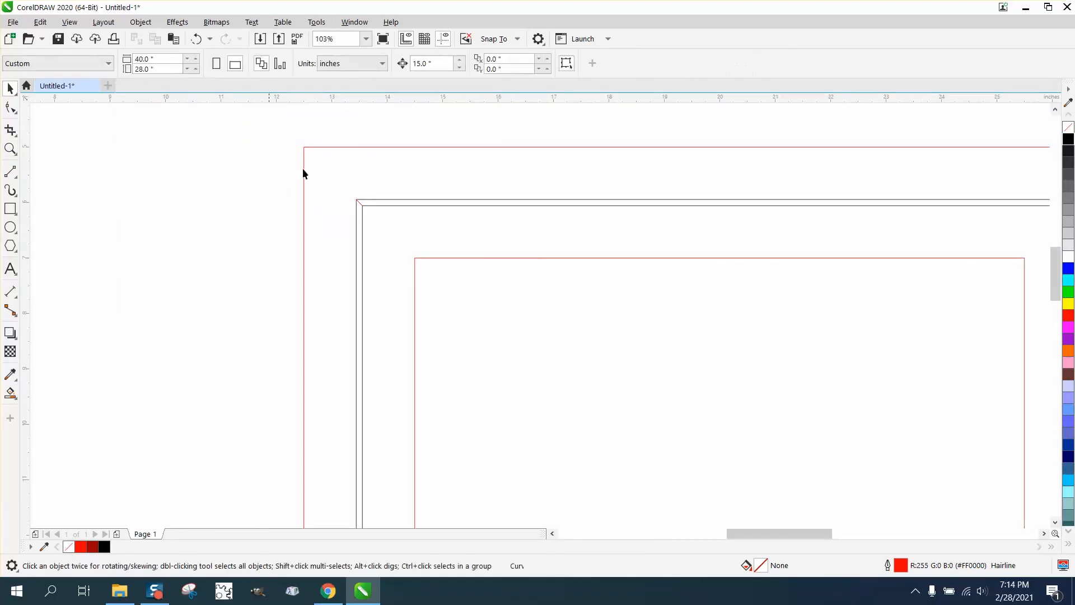
left_click(10, 393)
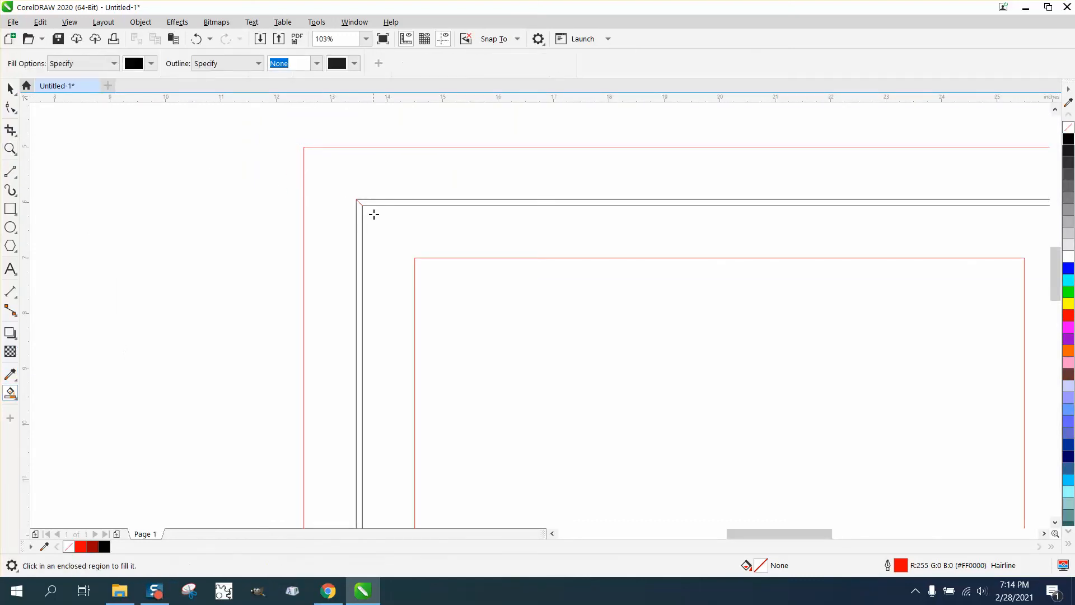
left_click(379, 202)
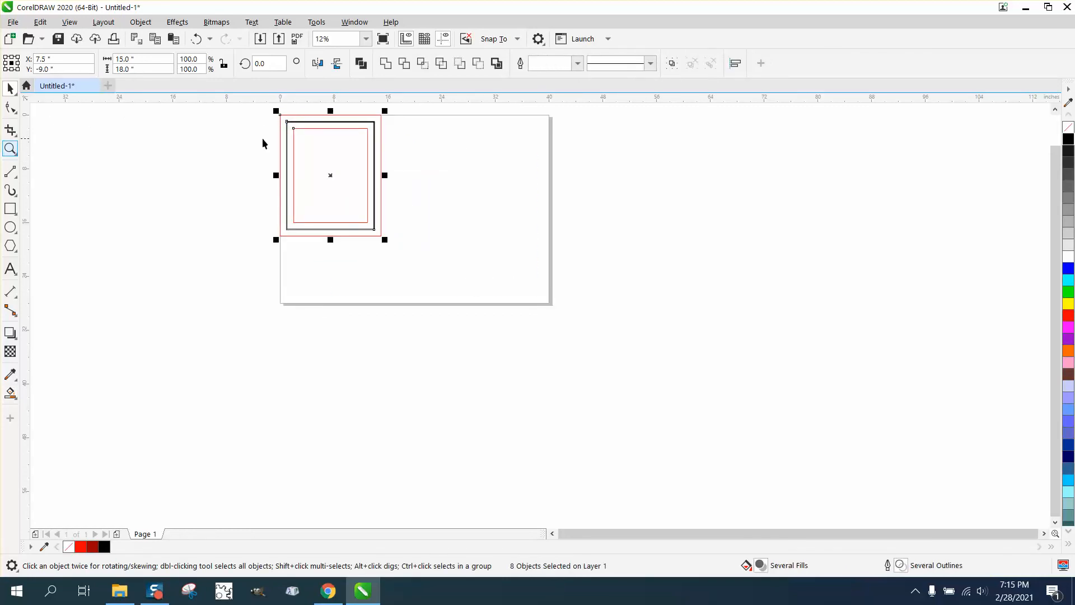
Step: Choose the Zoom tool from the navigation flyout to magnify the frame before splitting it
left_click(10, 149)
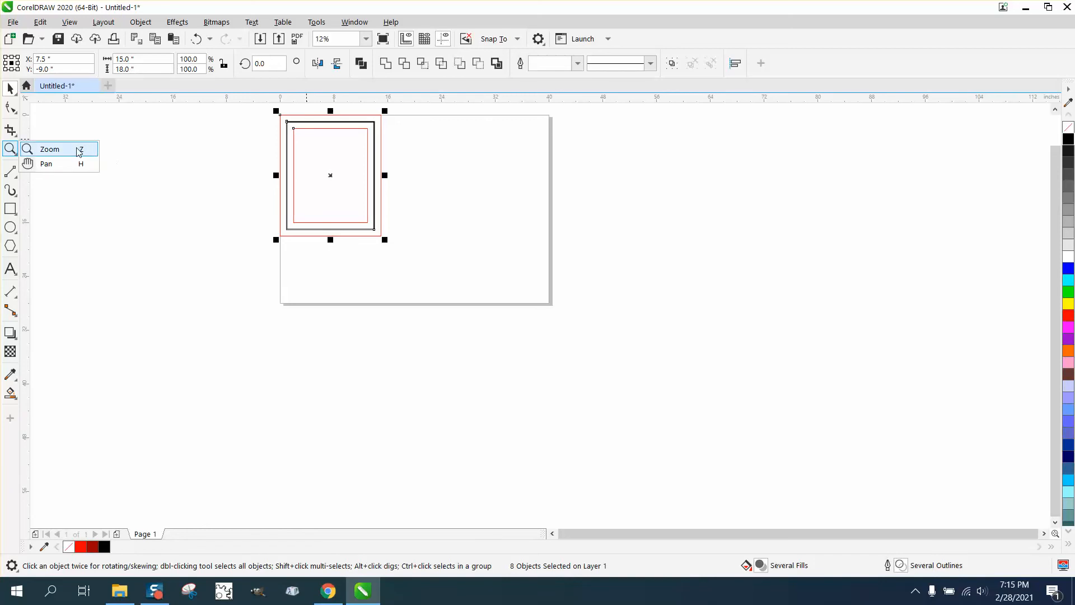
left_click(49, 149)
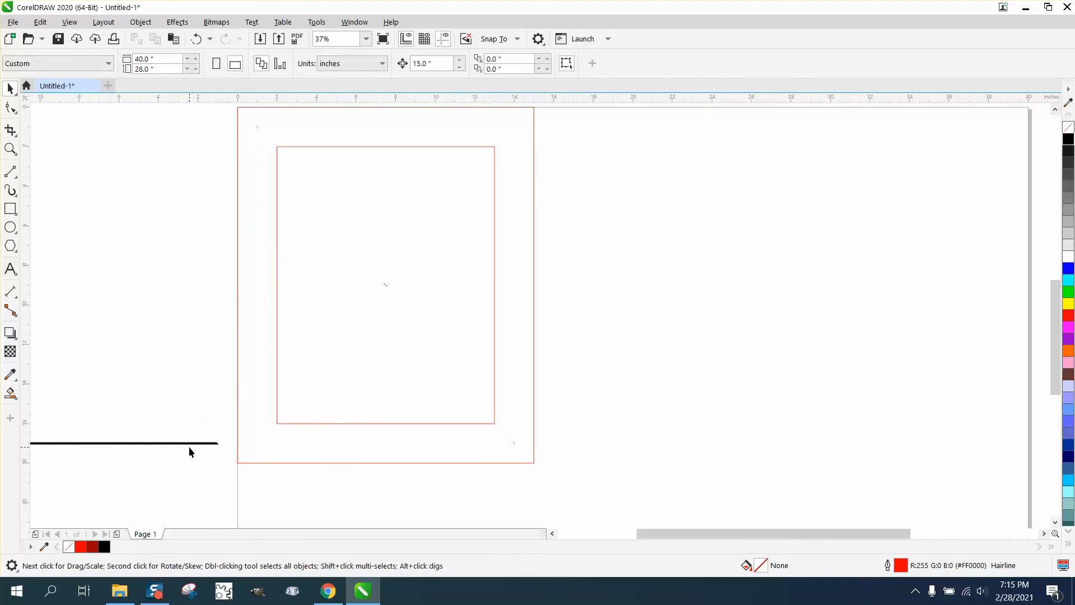
mouse_move(202, 447)
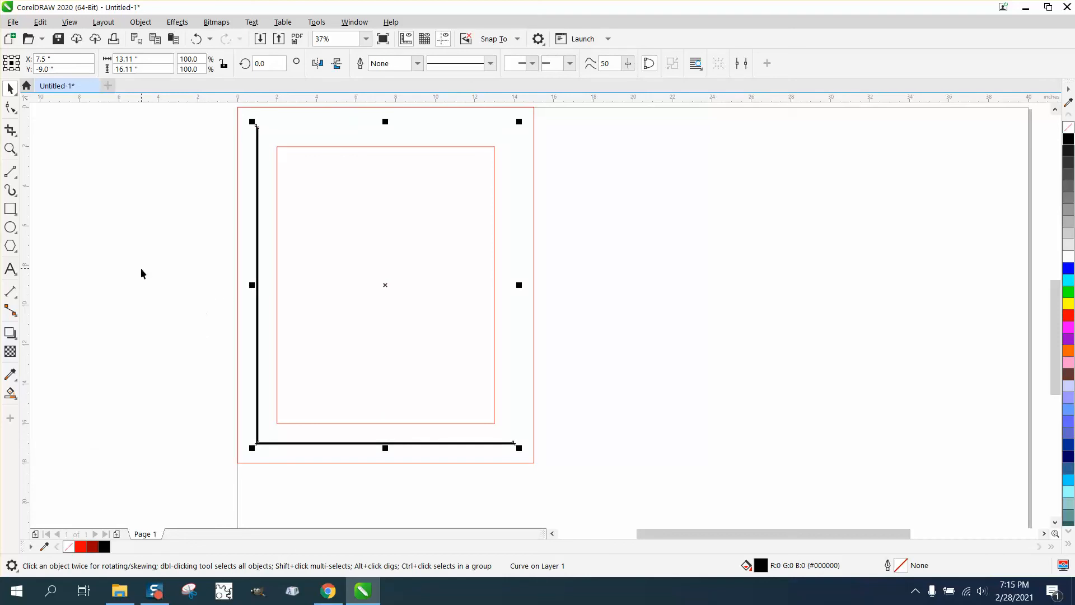
mouse_move(291, 222)
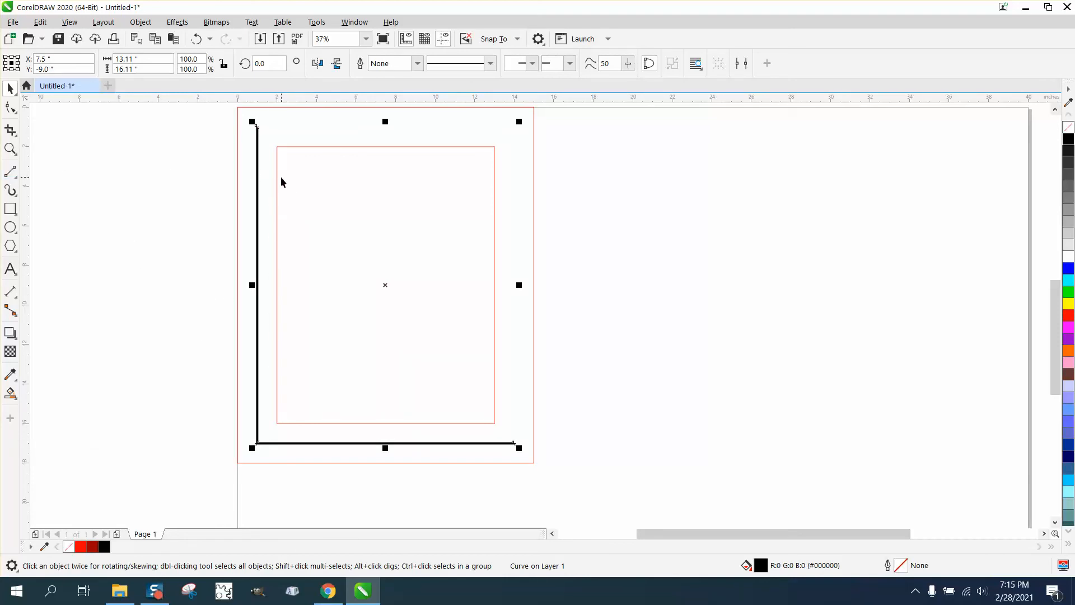
mouse_move(246, 187)
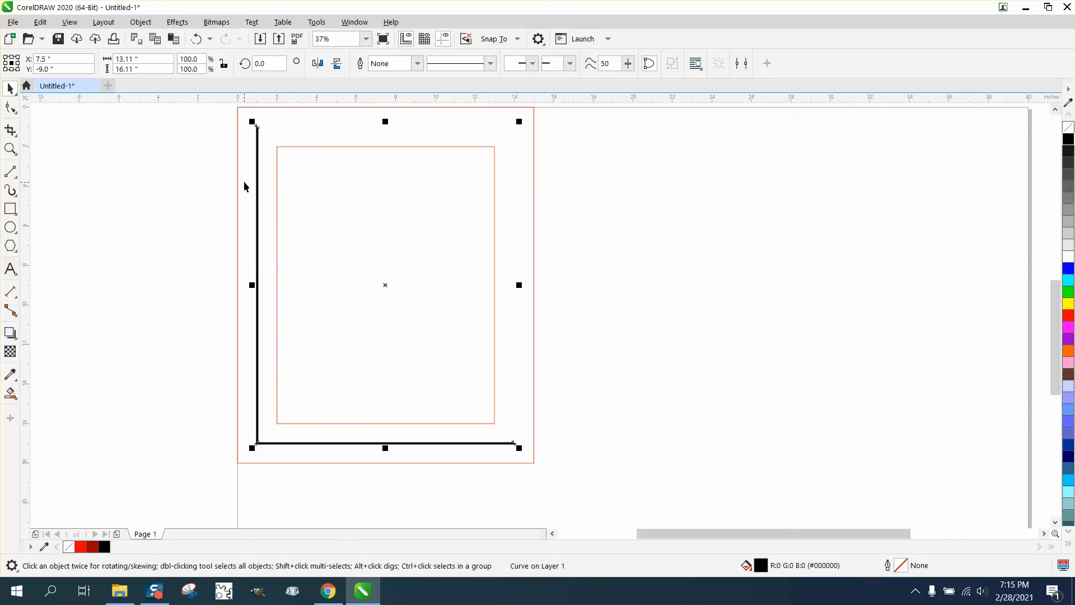
mouse_move(269, 291)
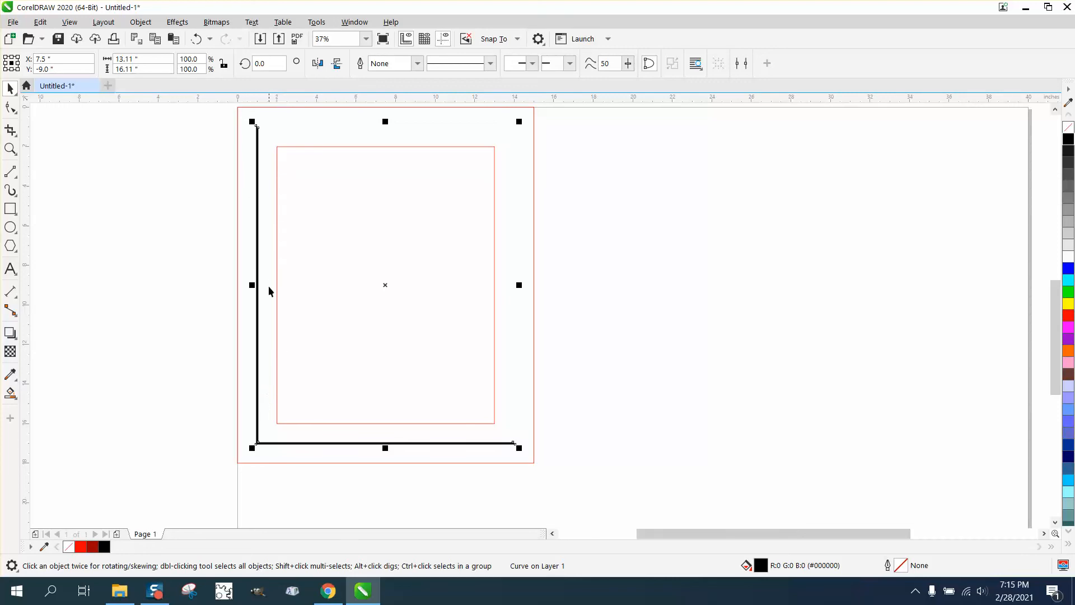